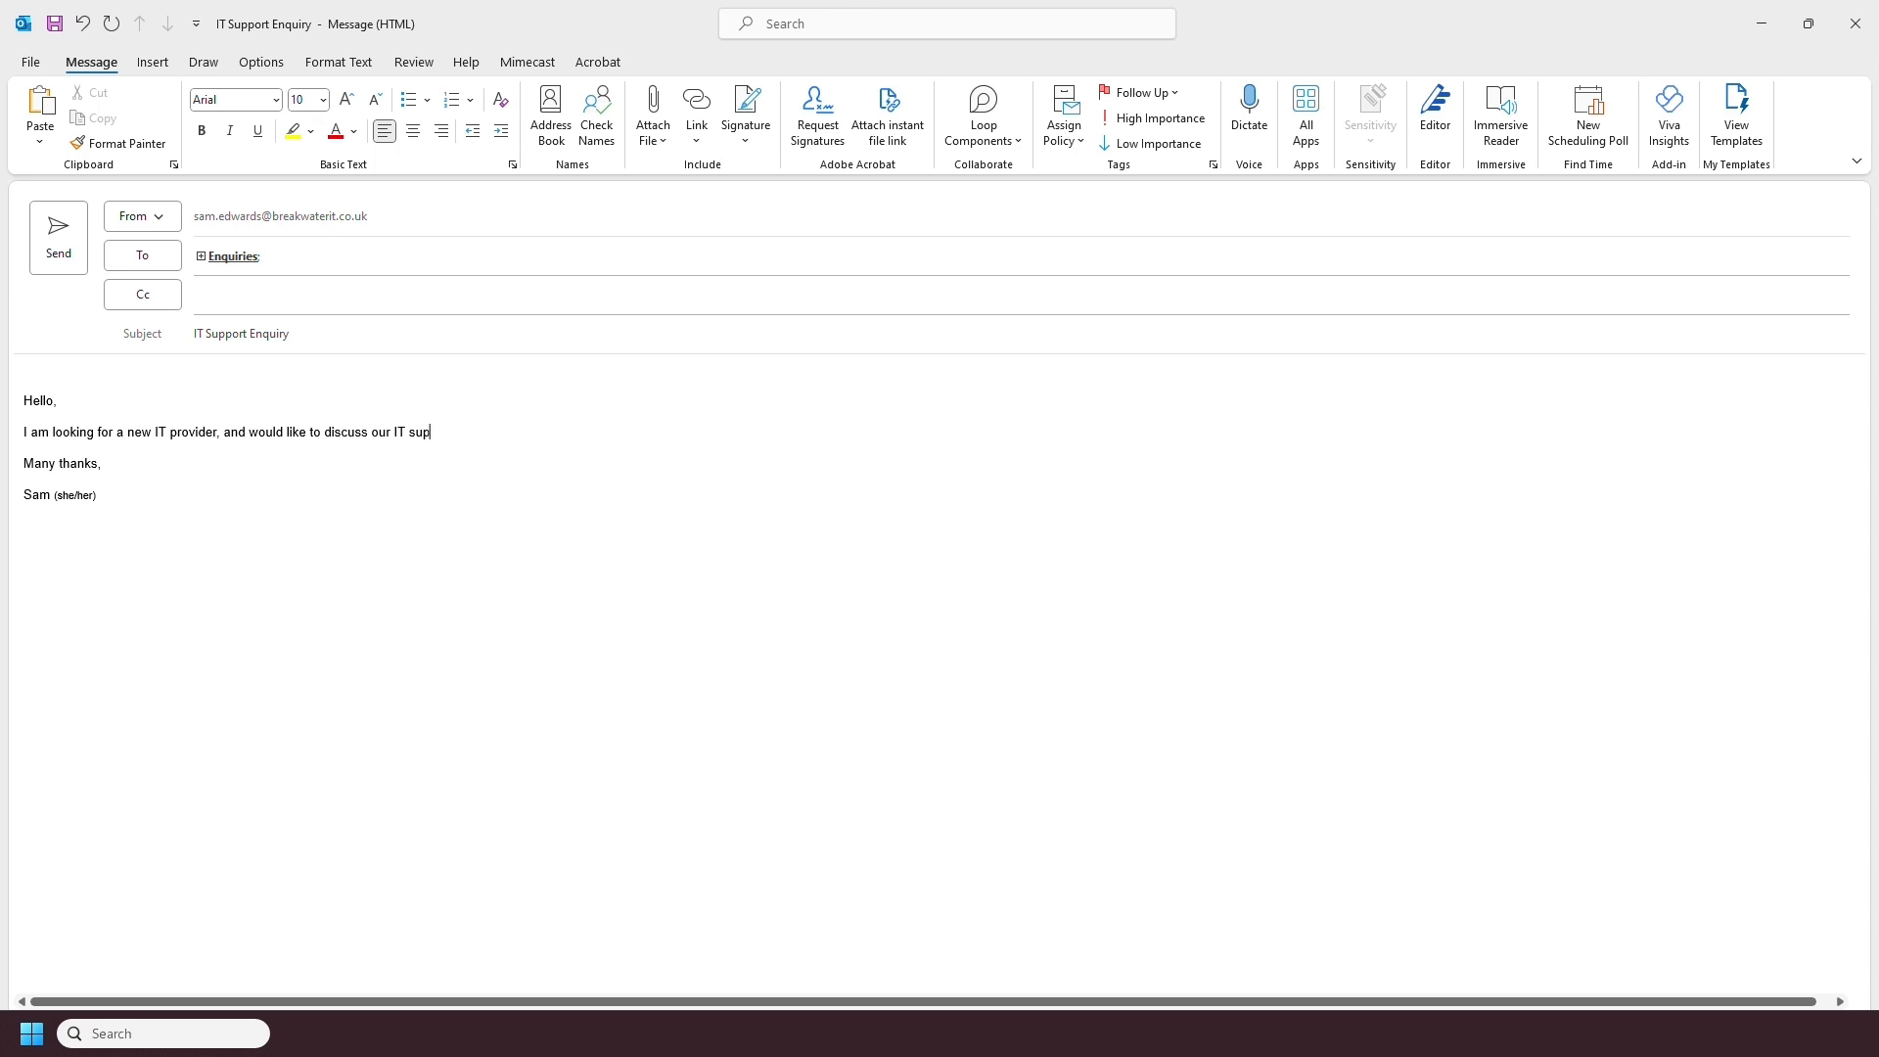
Complete the body sentence with 'port needs with your team.' in the IT Support Enquiry email.
{"action": "type", "text": "port needs with"}
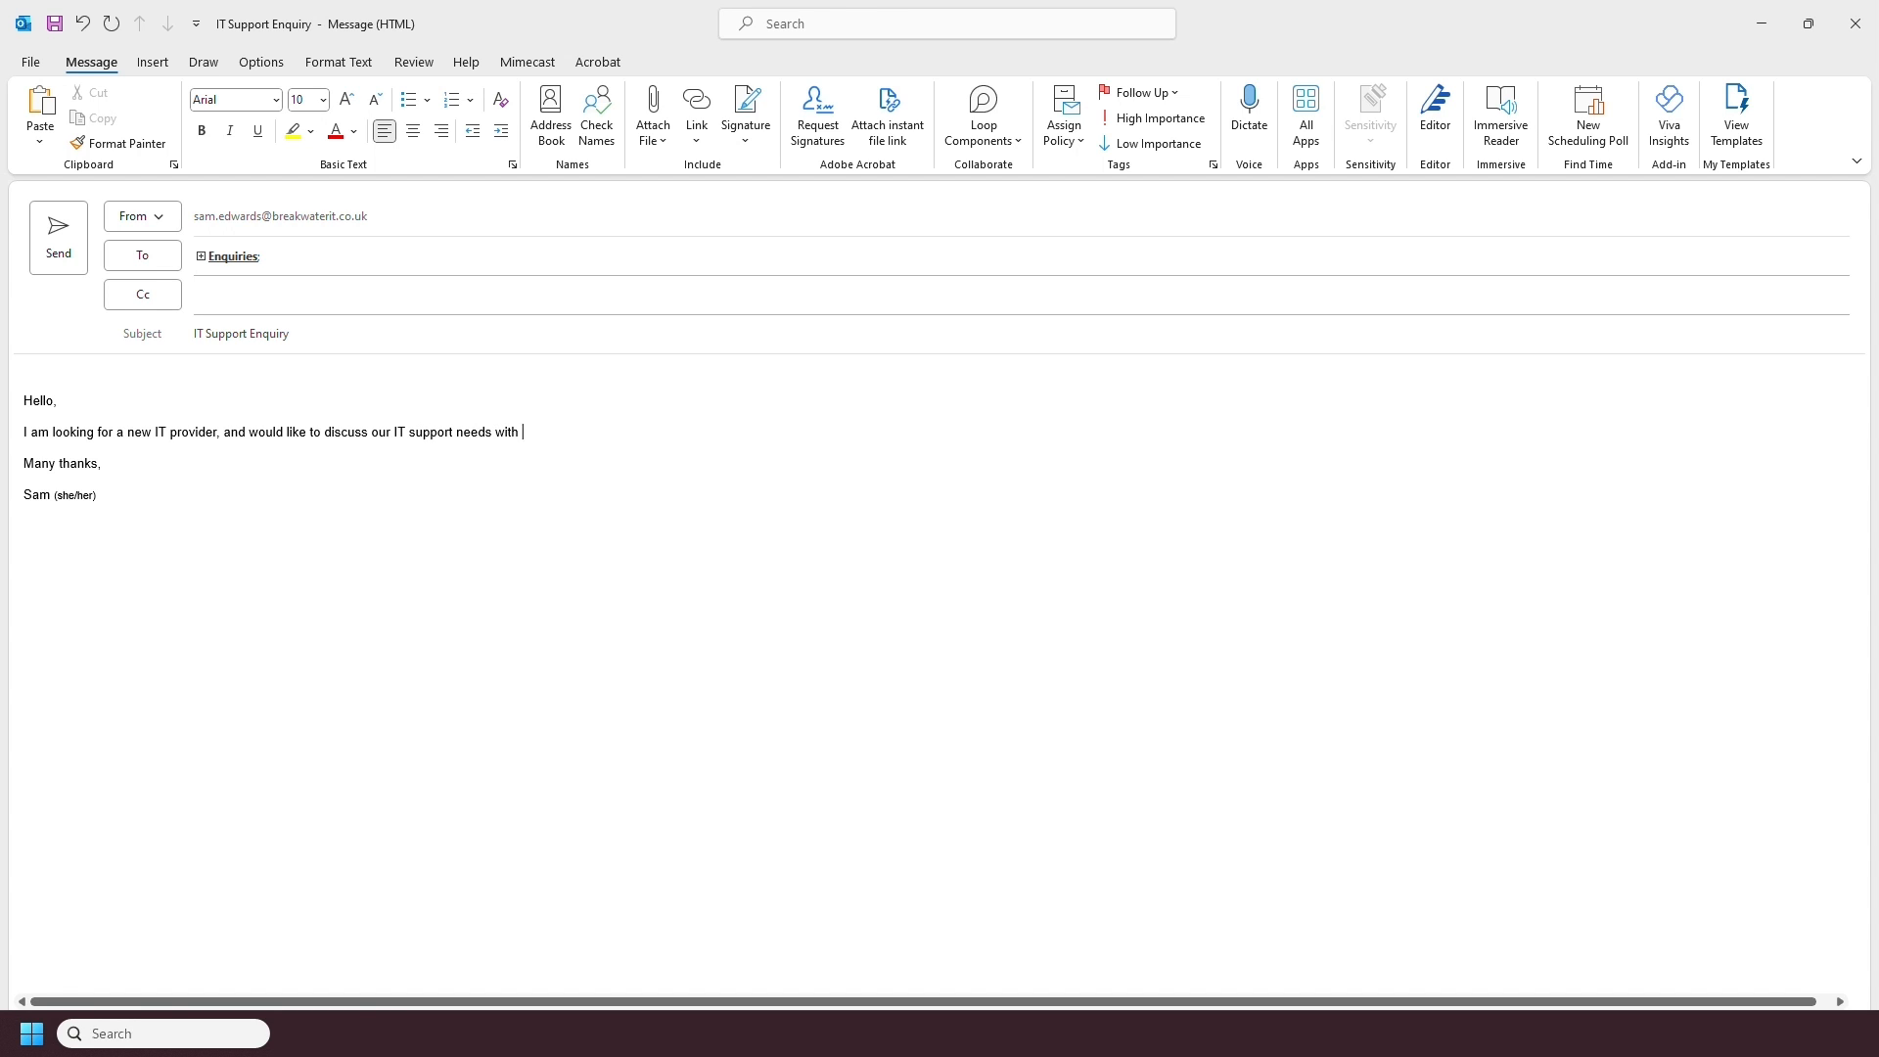
{"action": "type", "text": "your team."}
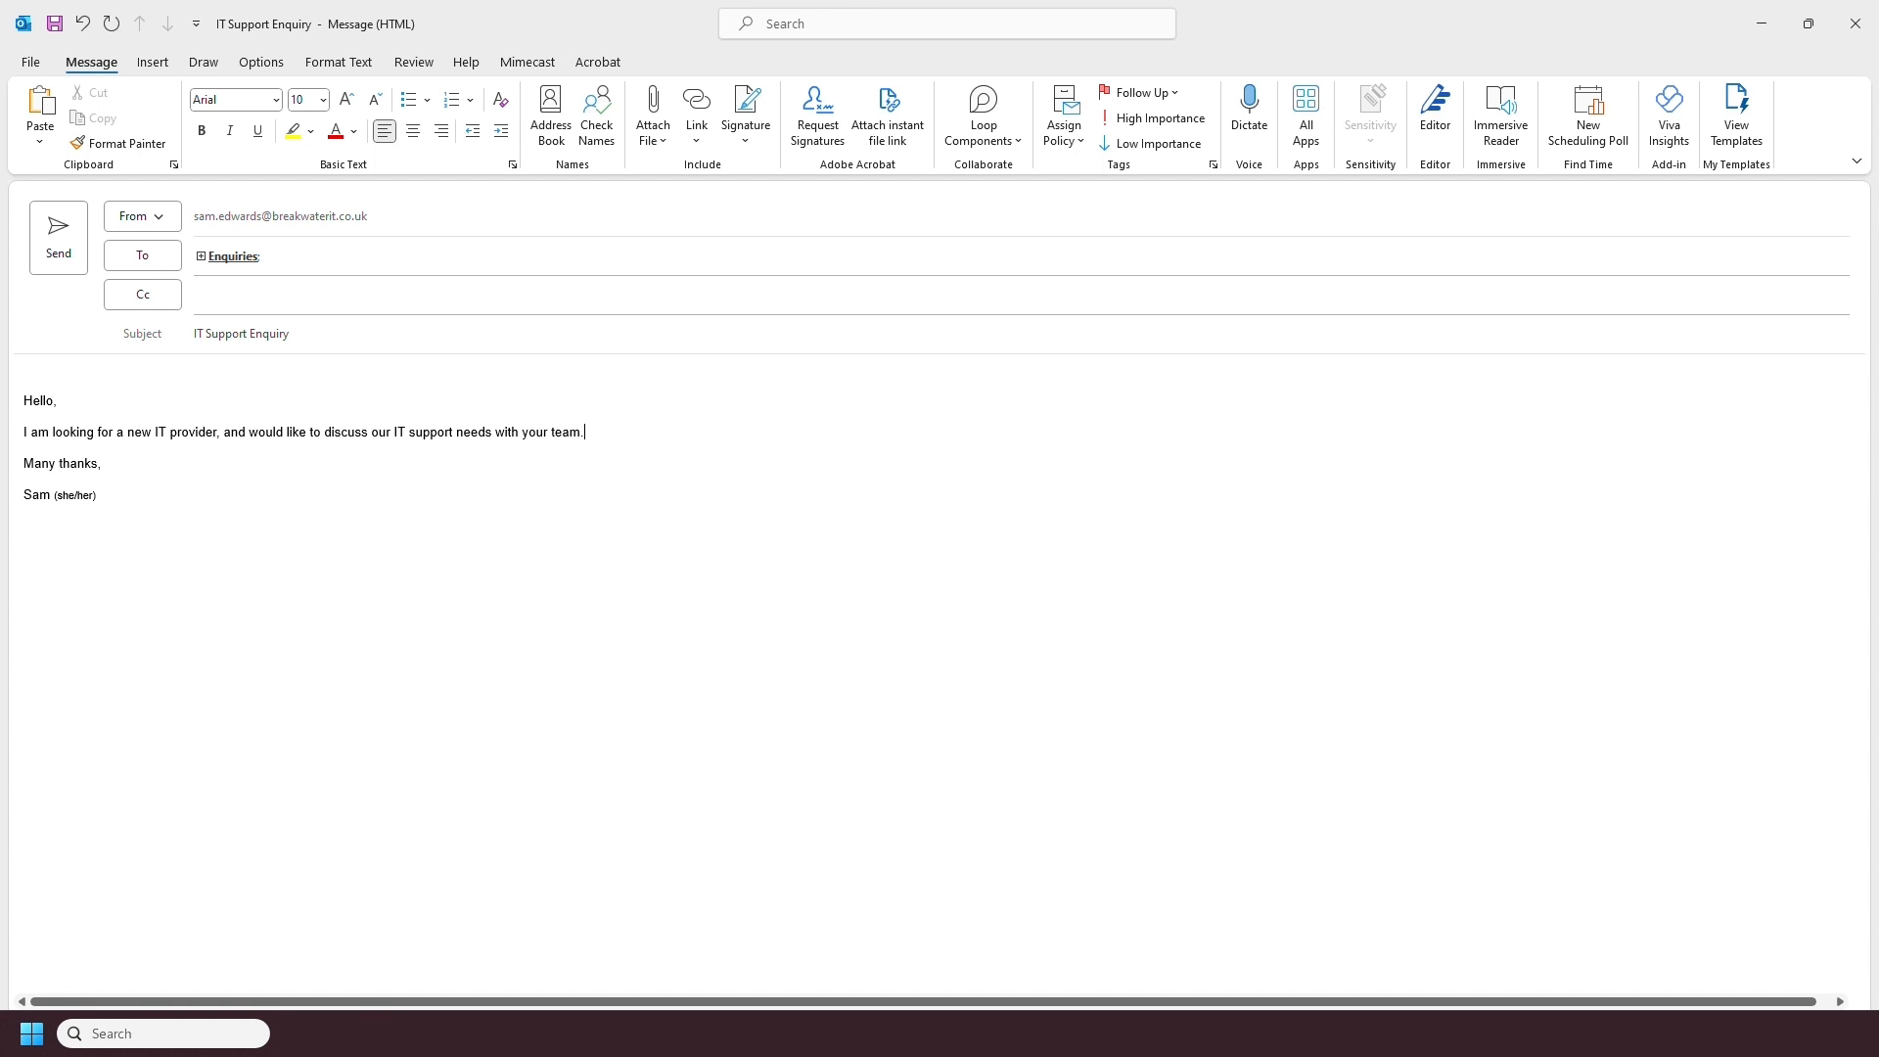
{"action": "mouse_move", "coordinate": [589, 636]}
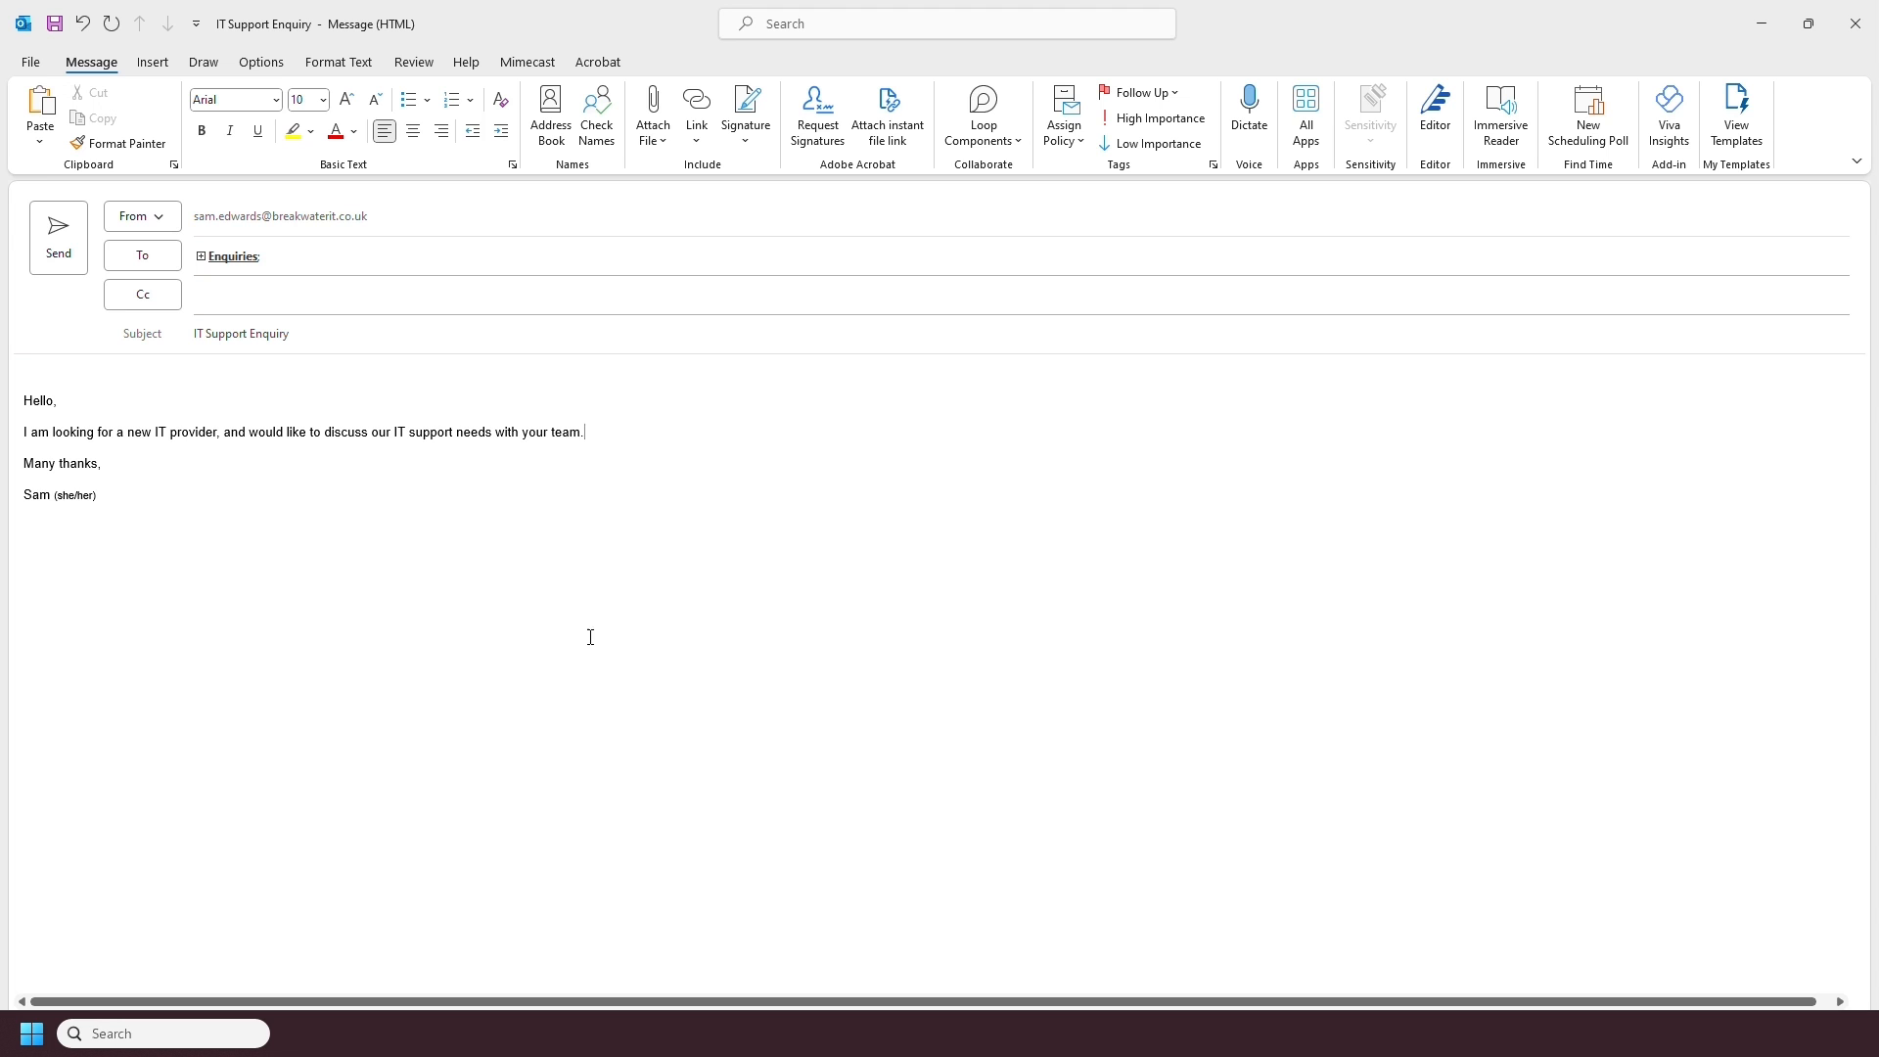
{"action": "mouse_move", "coordinate": [527, 238]}
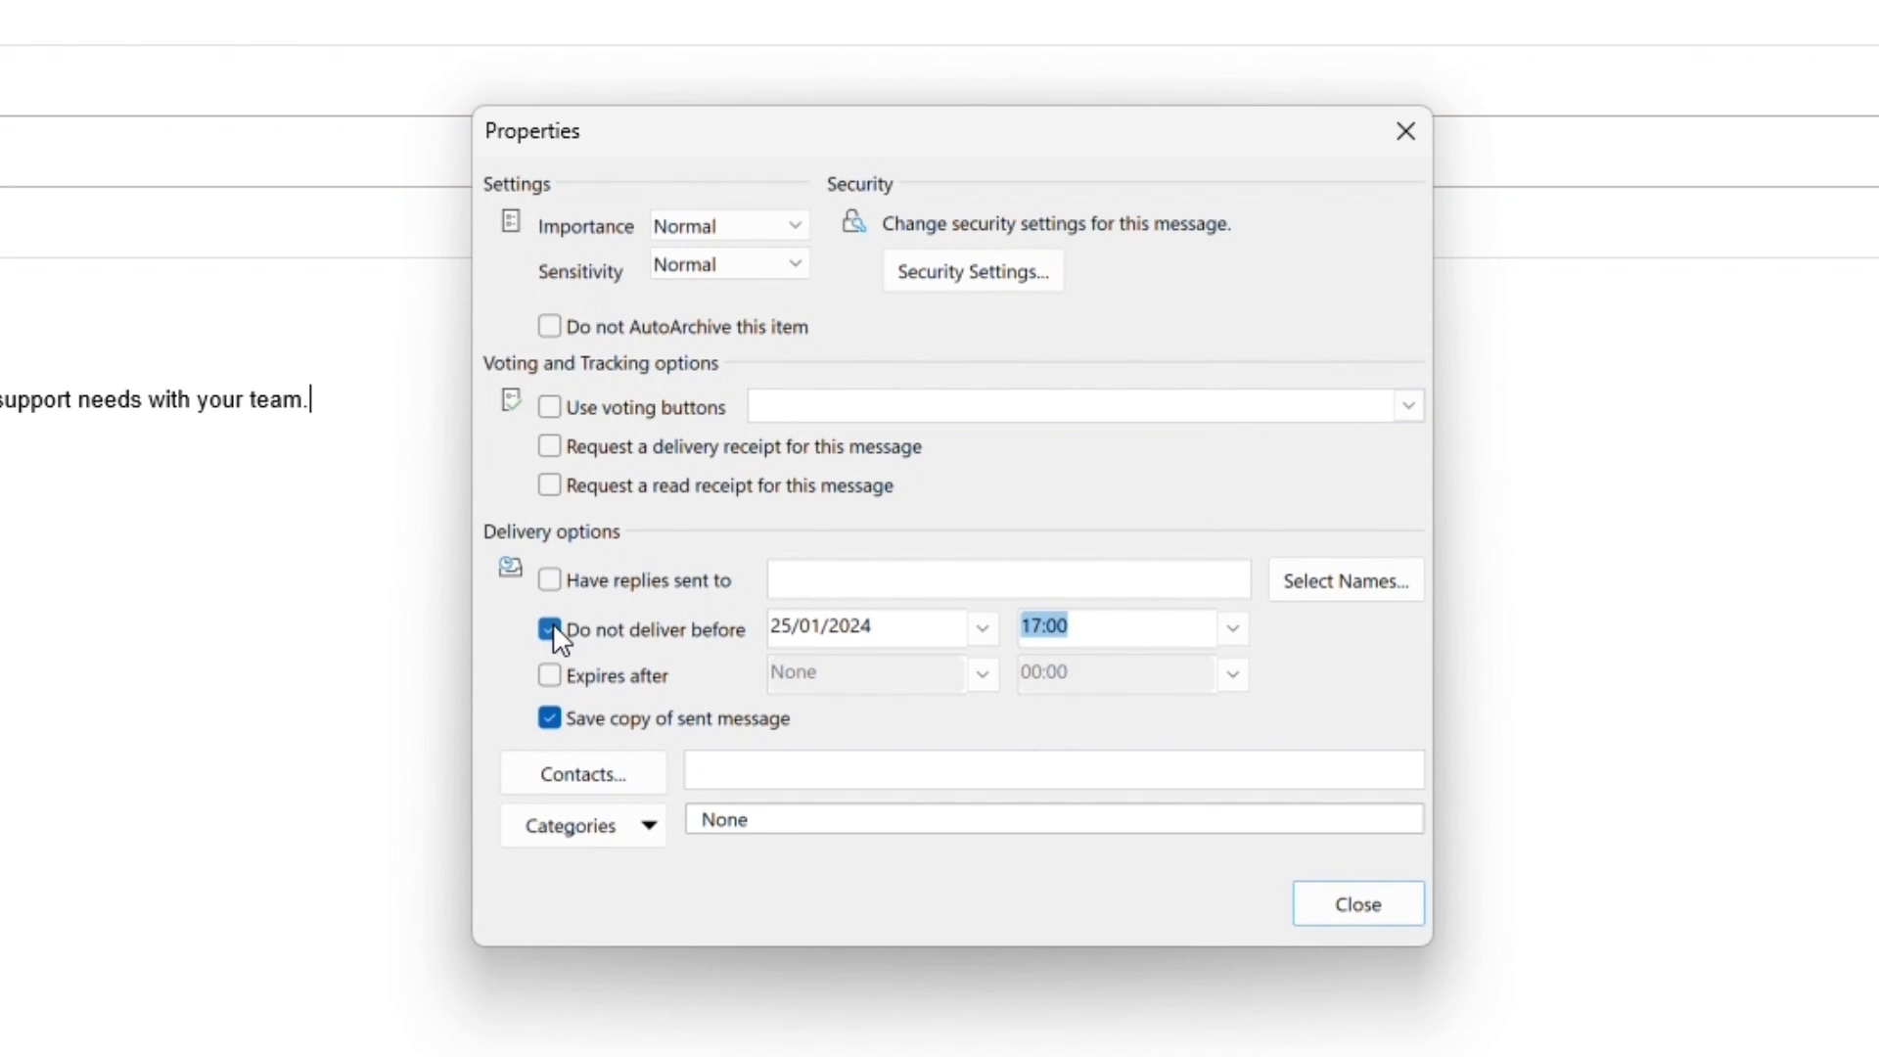
Enable 'Do not deliver before' at 17:00 on 25/01/2024 in Delay Delivery and close the dialog.
{"action": "left_click", "coordinate": [981, 627]}
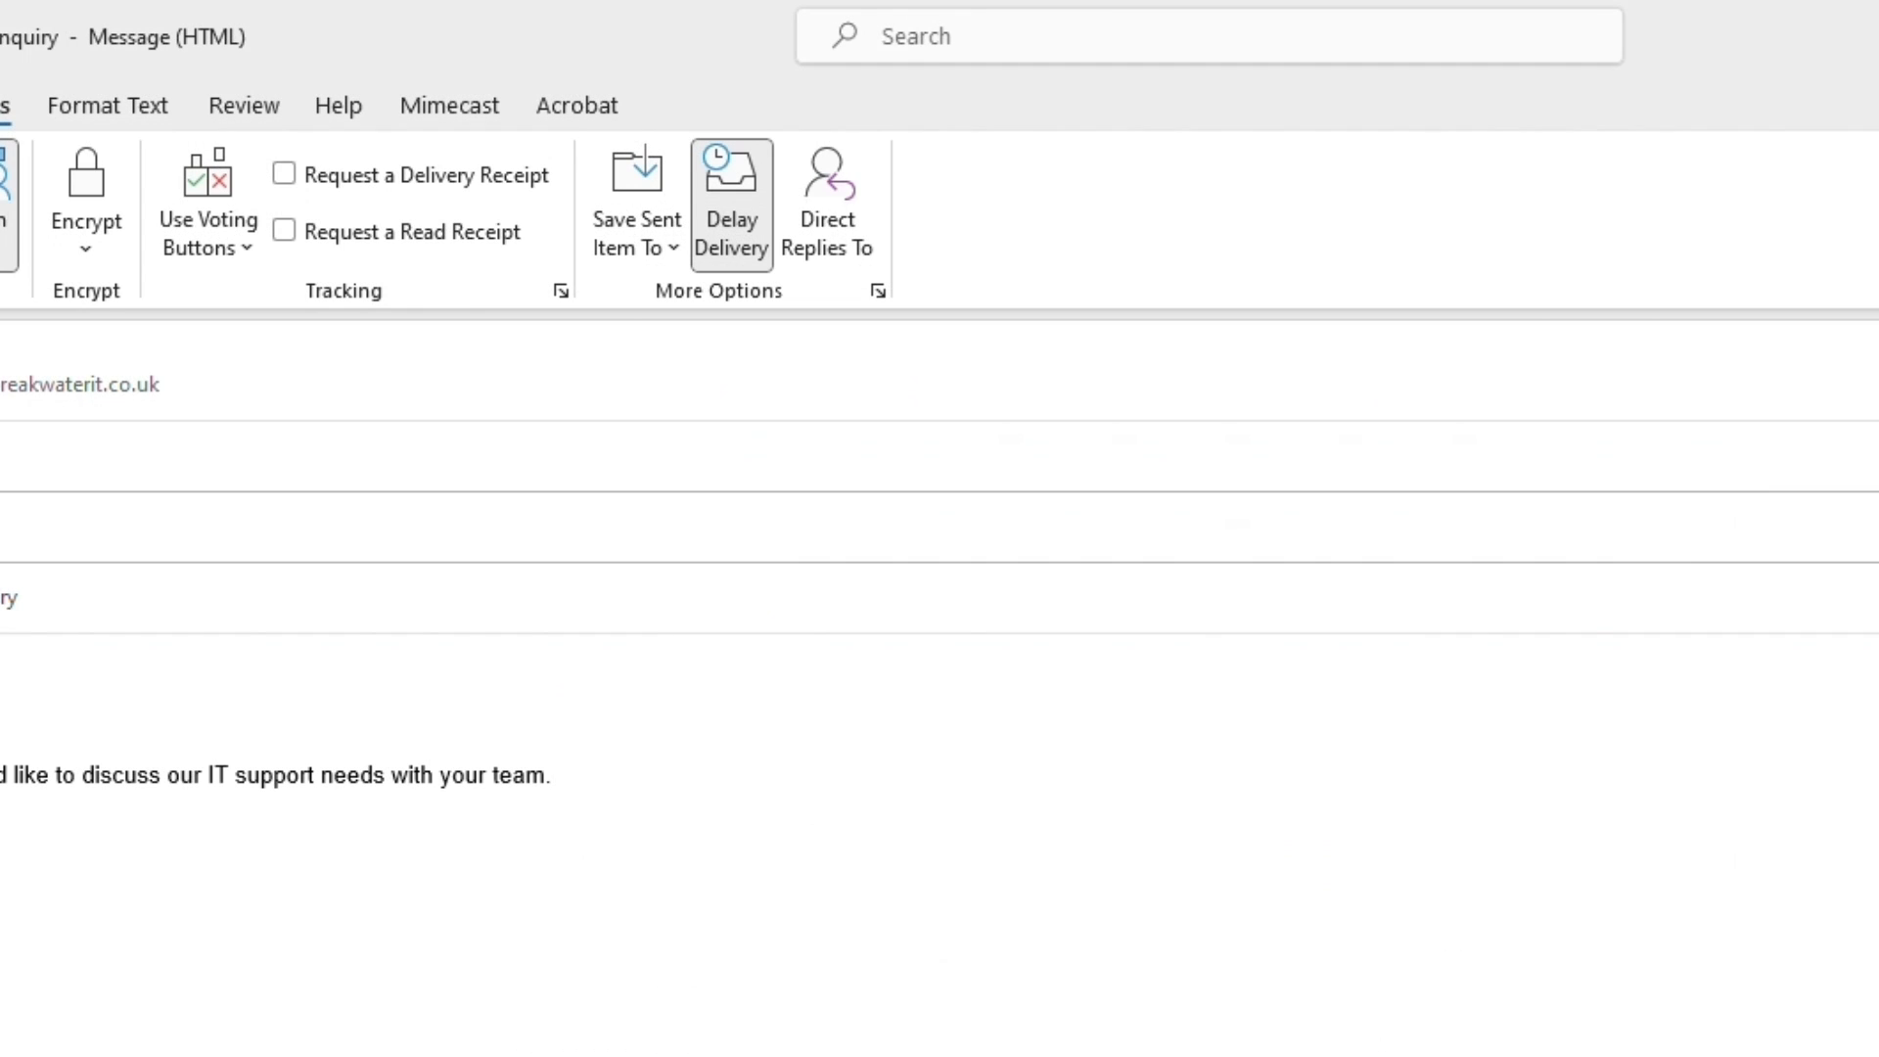
{"action": "mouse_move", "coordinate": [768, 292]}
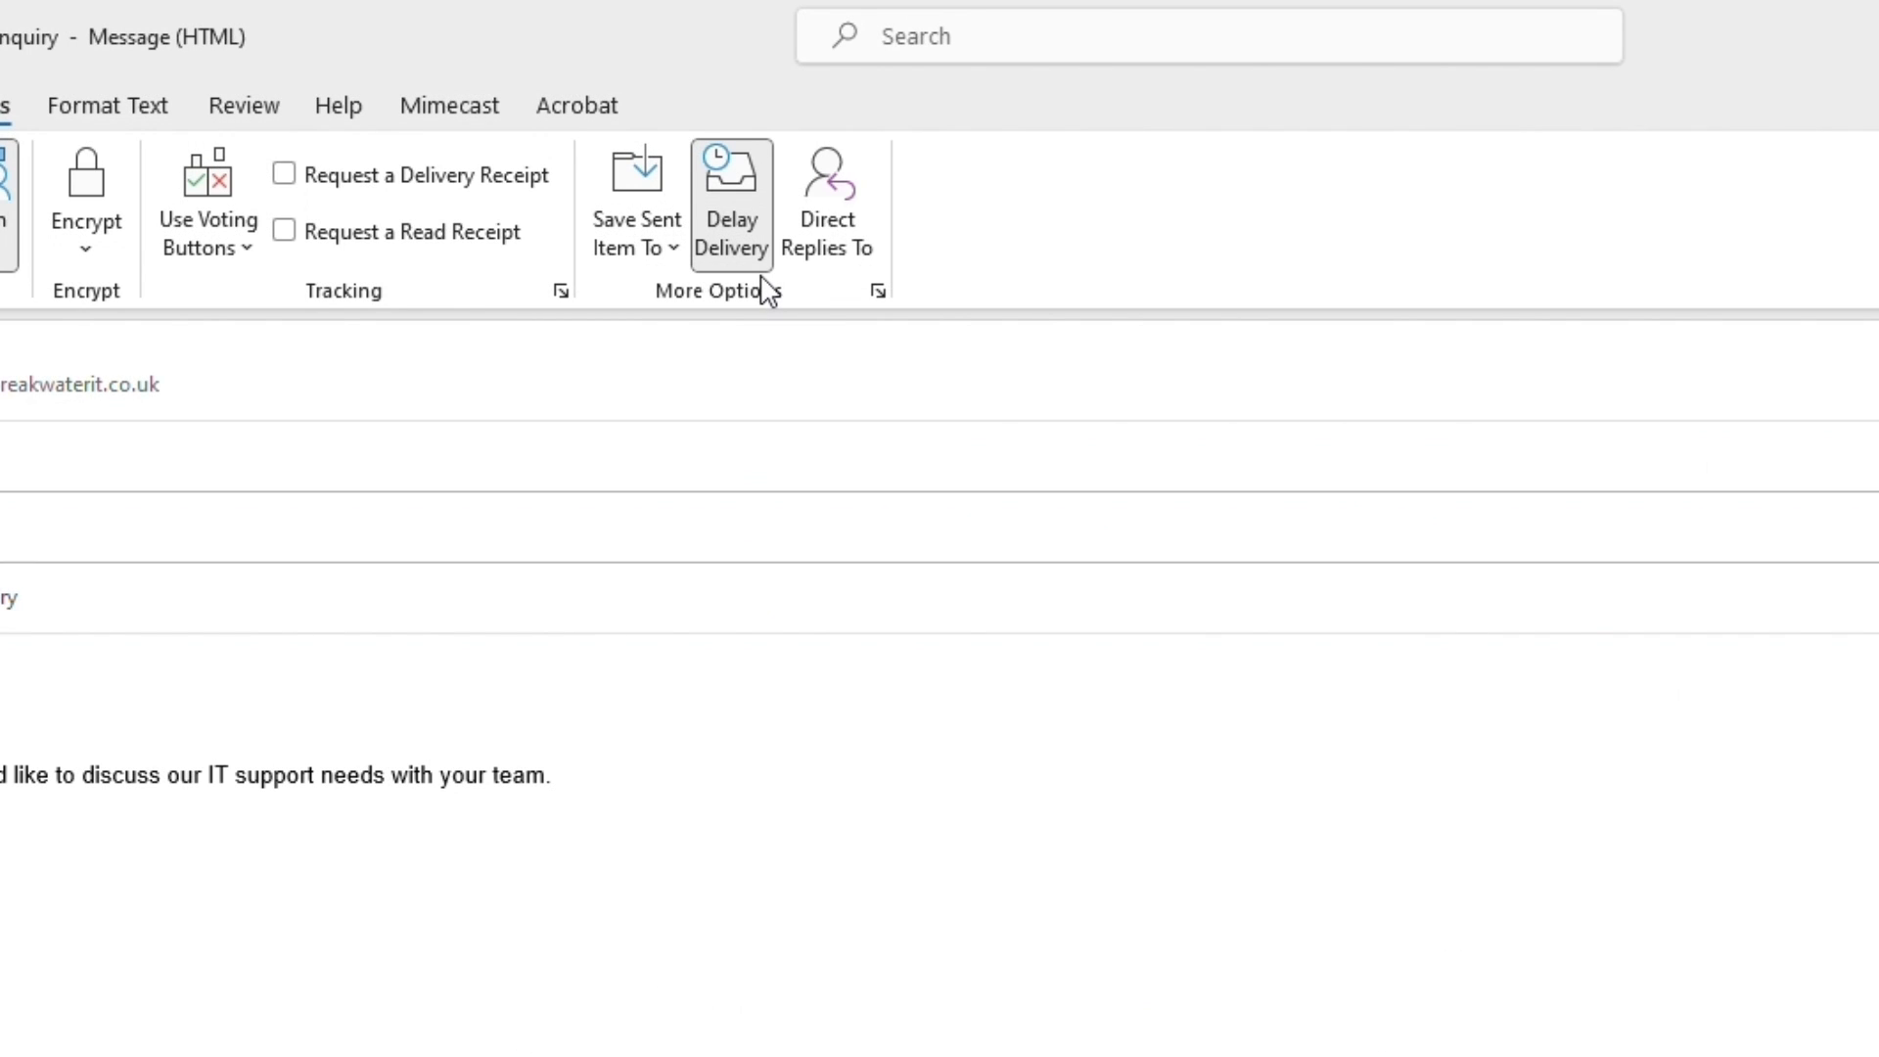
{"action": "left_click", "coordinate": [550, 775]}
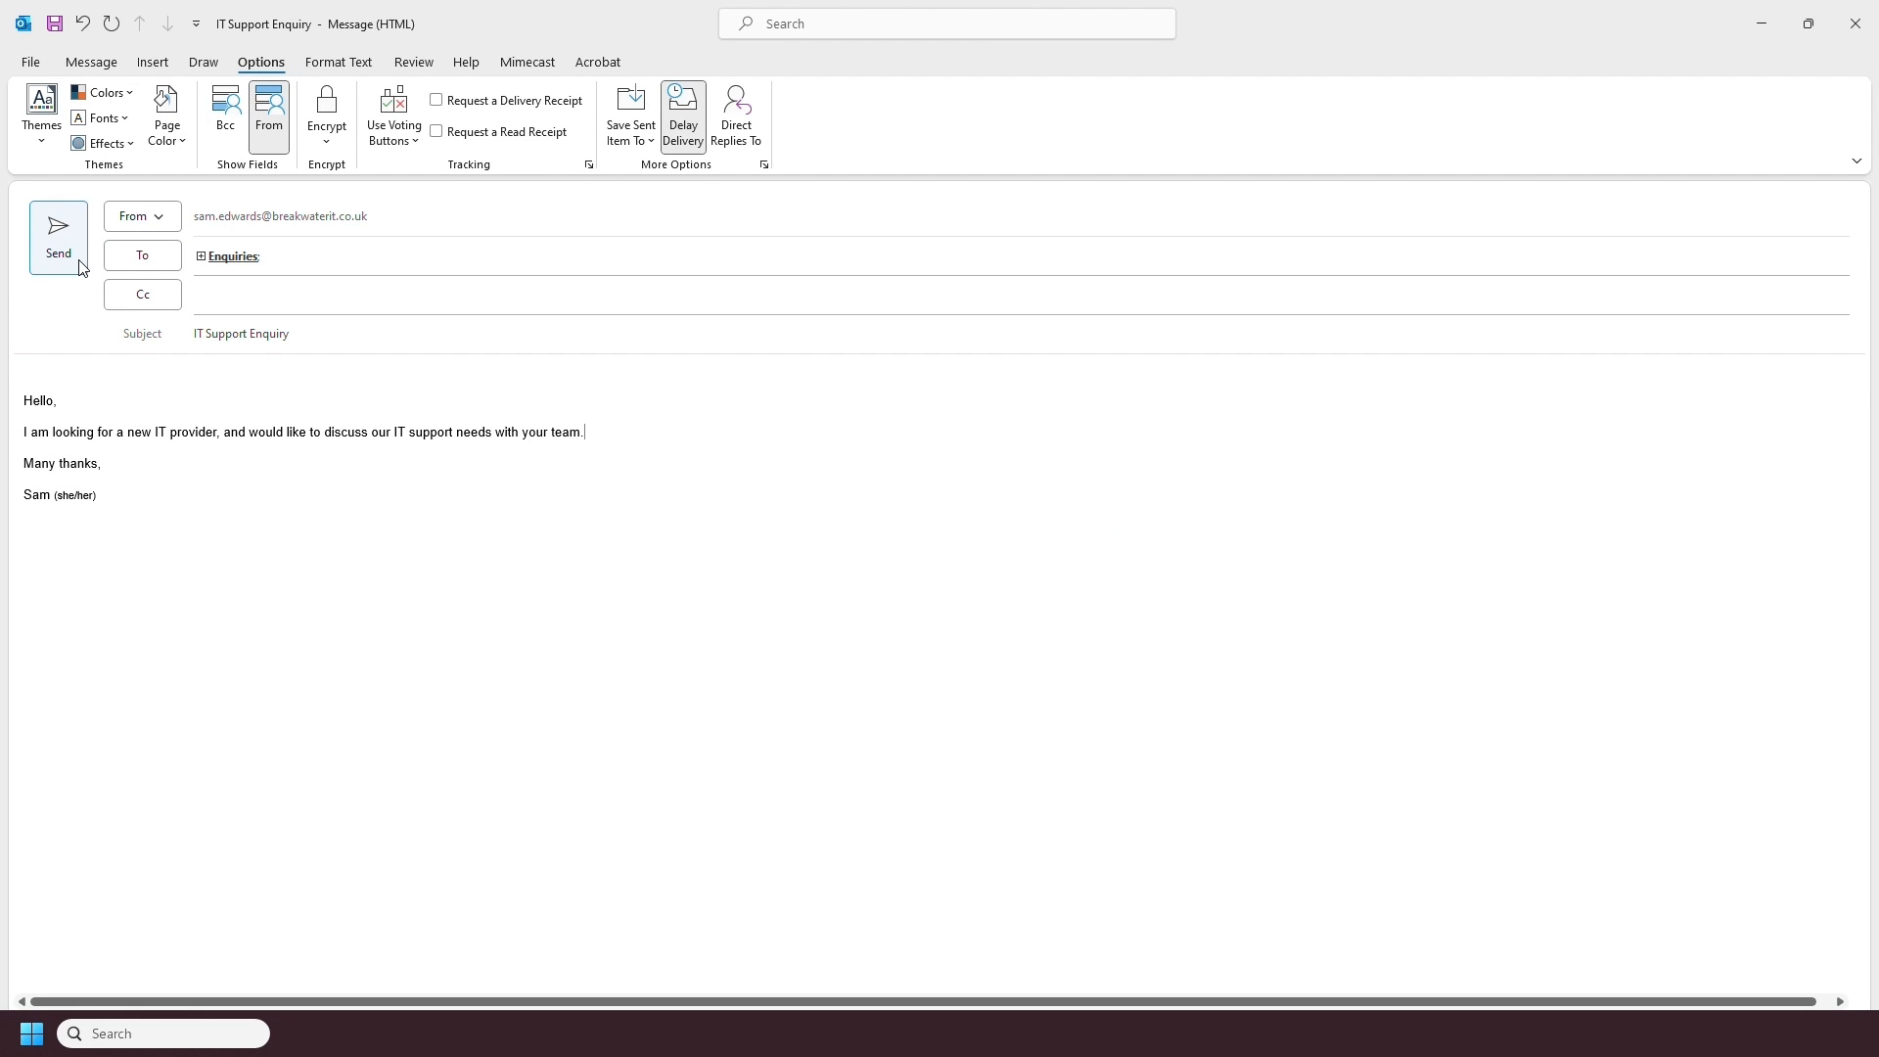
Send the delayed enquiry into the Outbox, then confirm the switch to the new Outlook.
{"action": "left_click", "coordinate": [57, 237]}
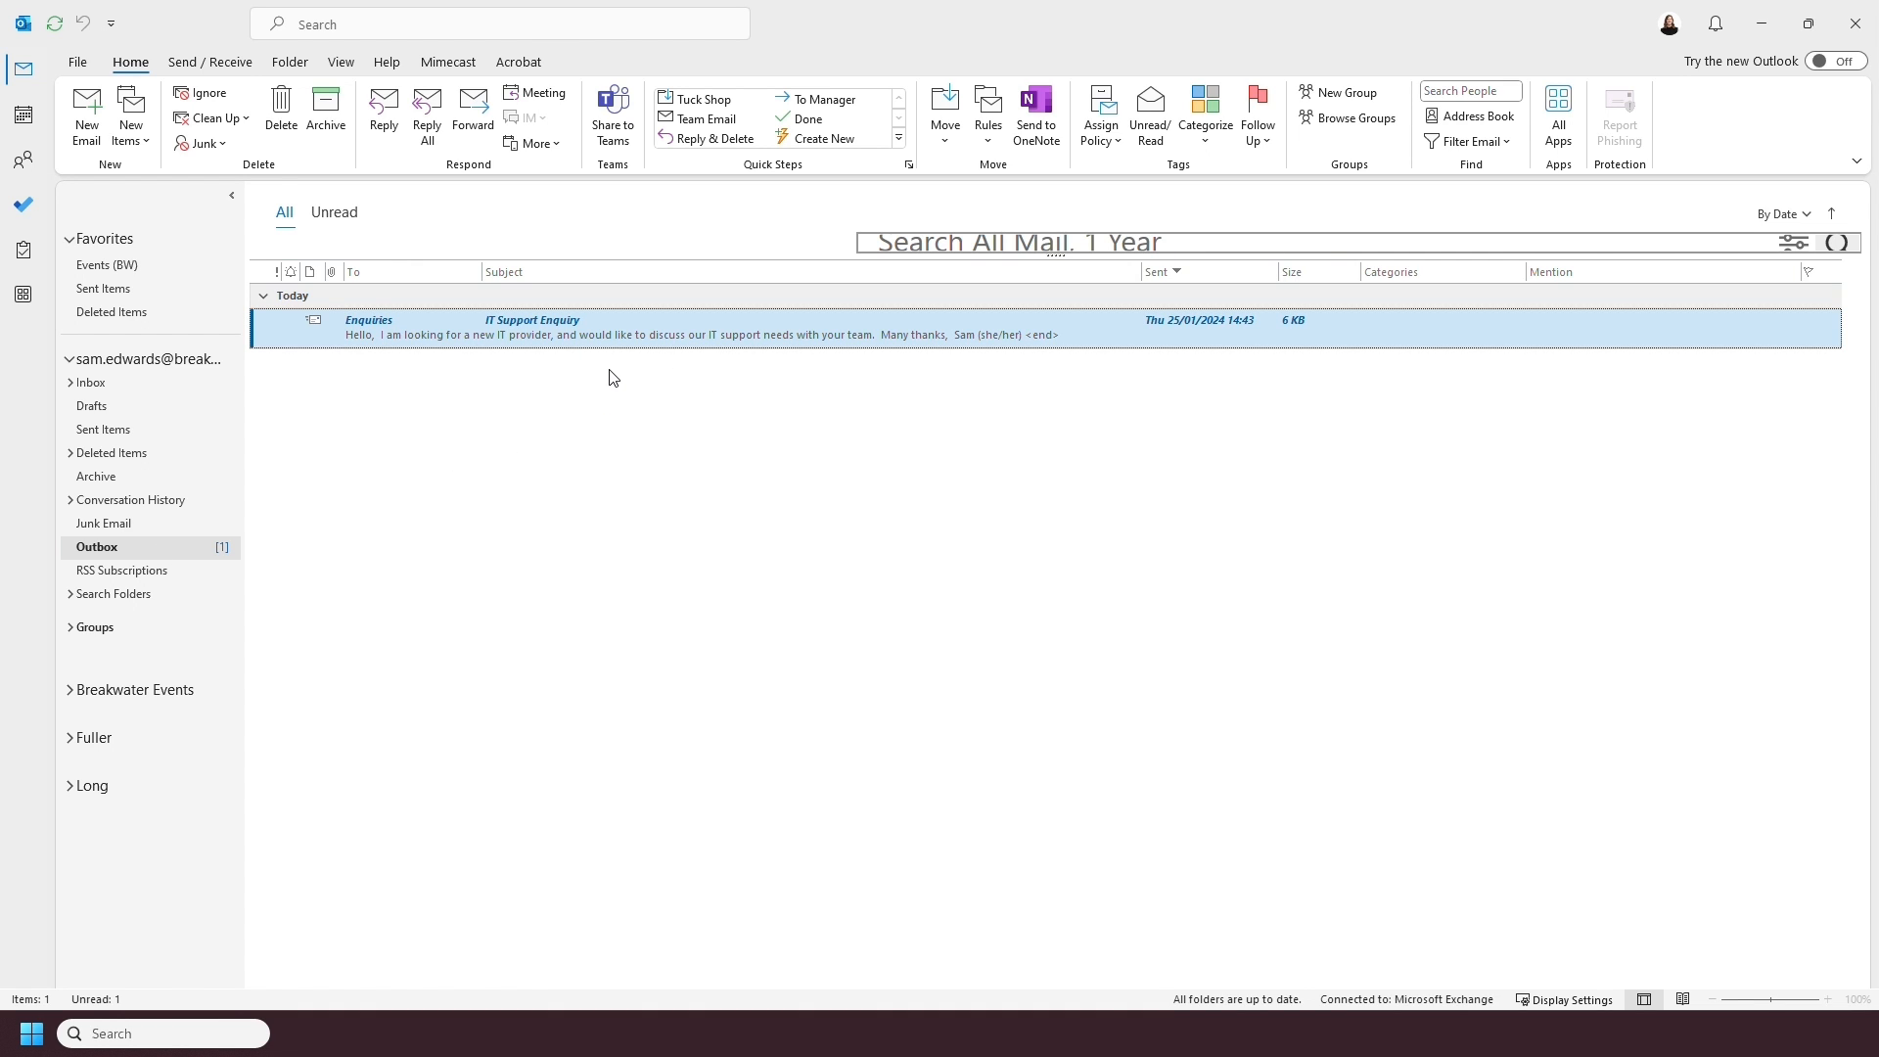
{"action": "mouse_move", "coordinate": [996, 423]}
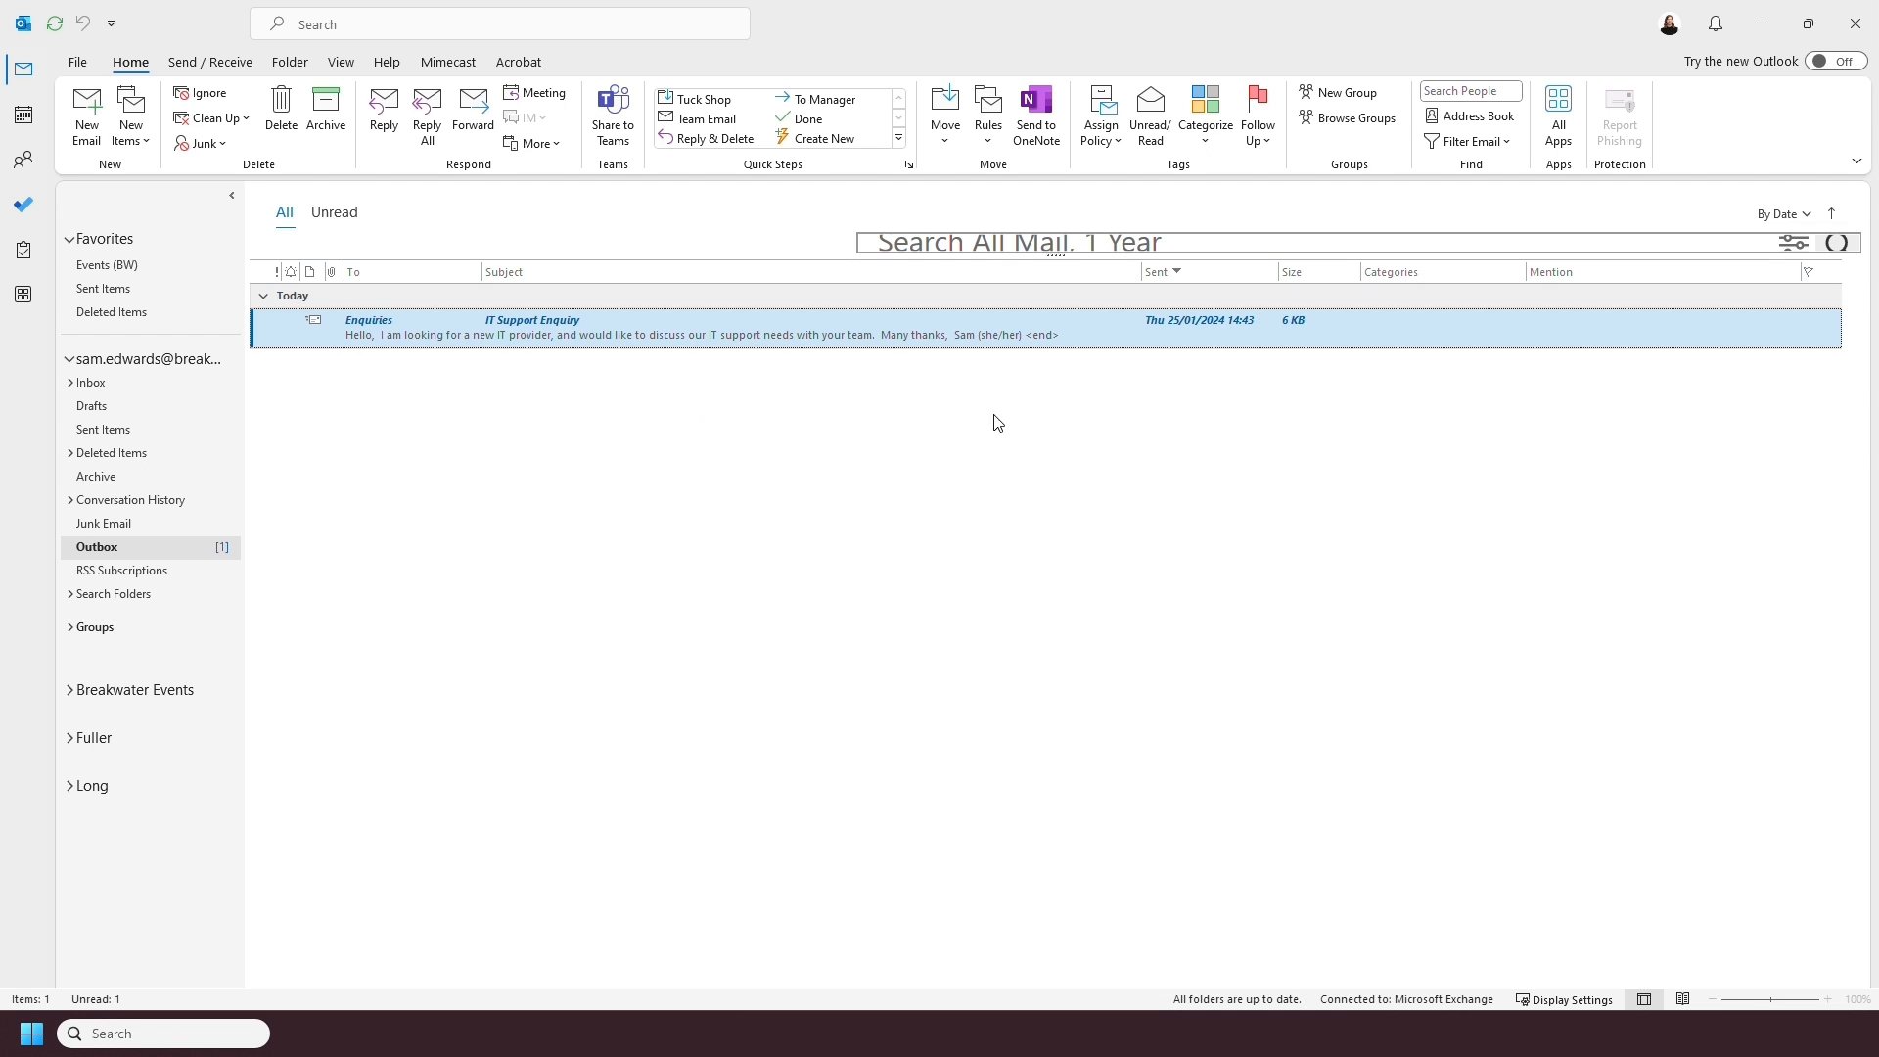
{"action": "mouse_move", "coordinate": [1216, 344]}
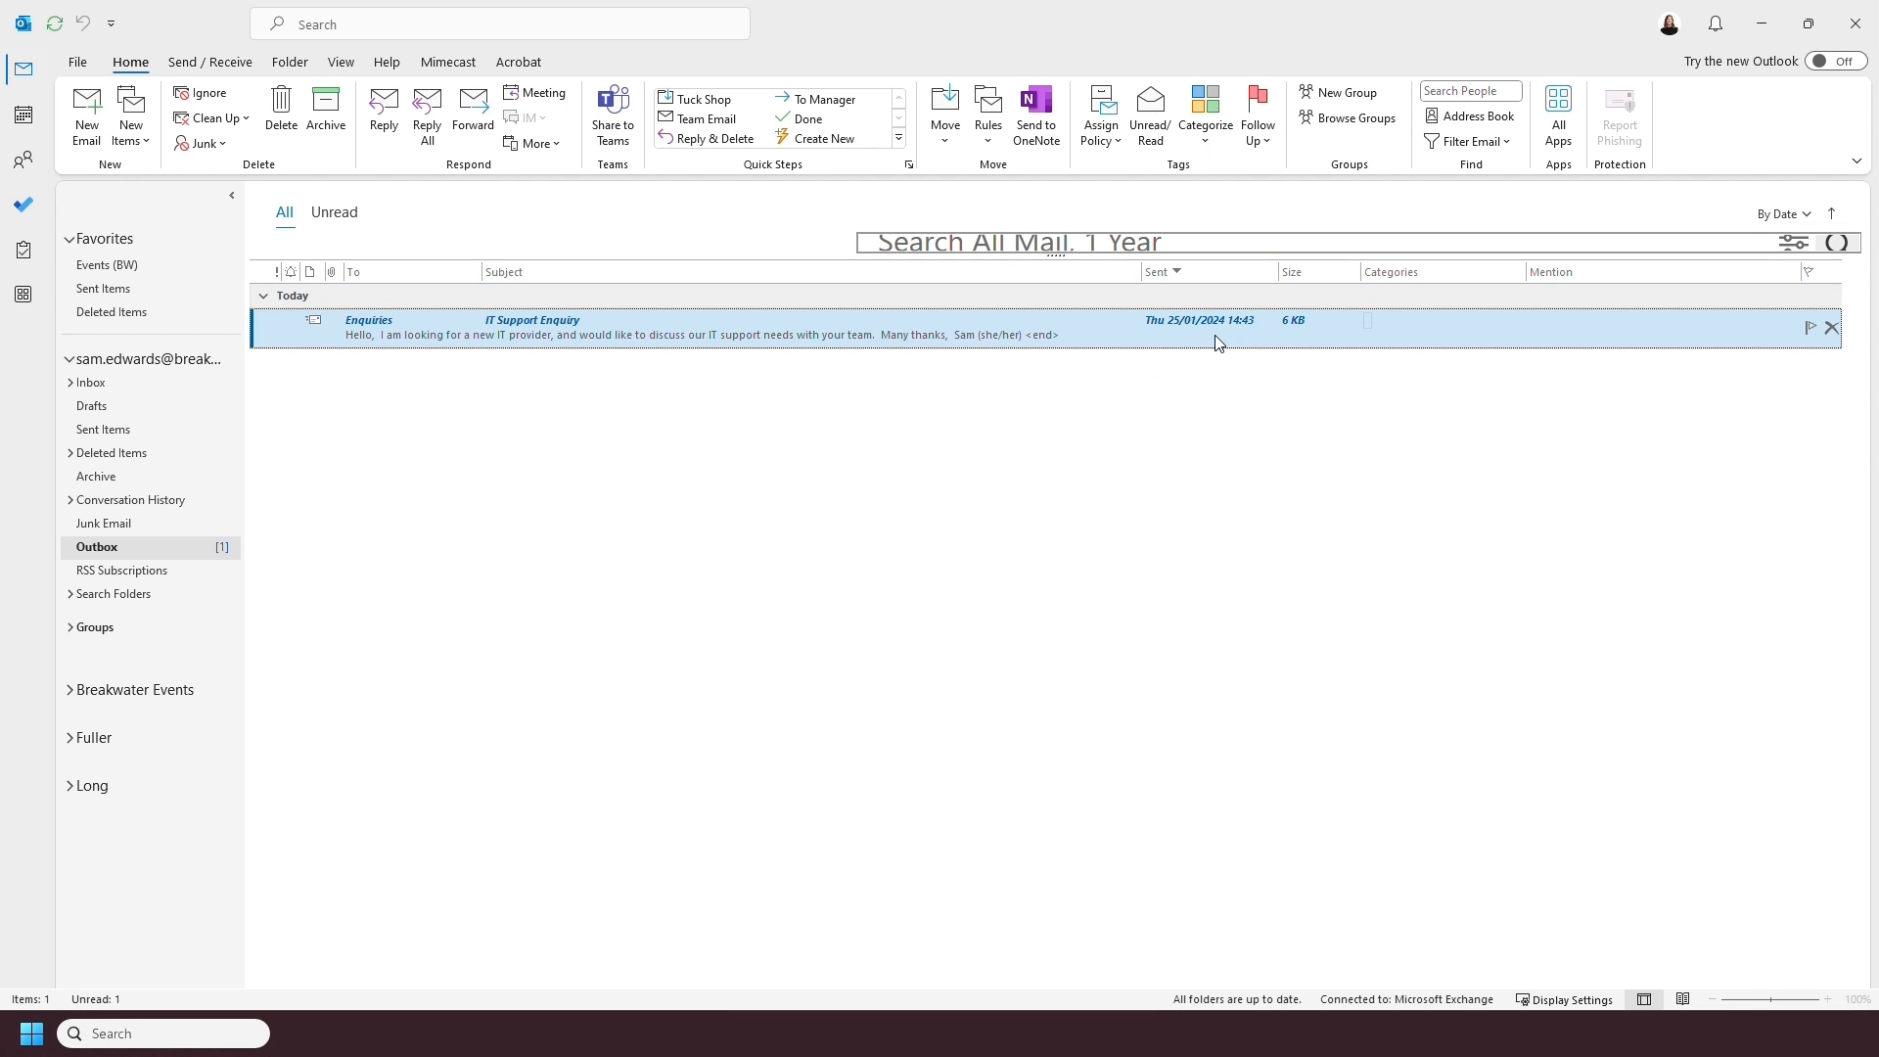
{"action": "mouse_move", "coordinate": [1222, 343]}
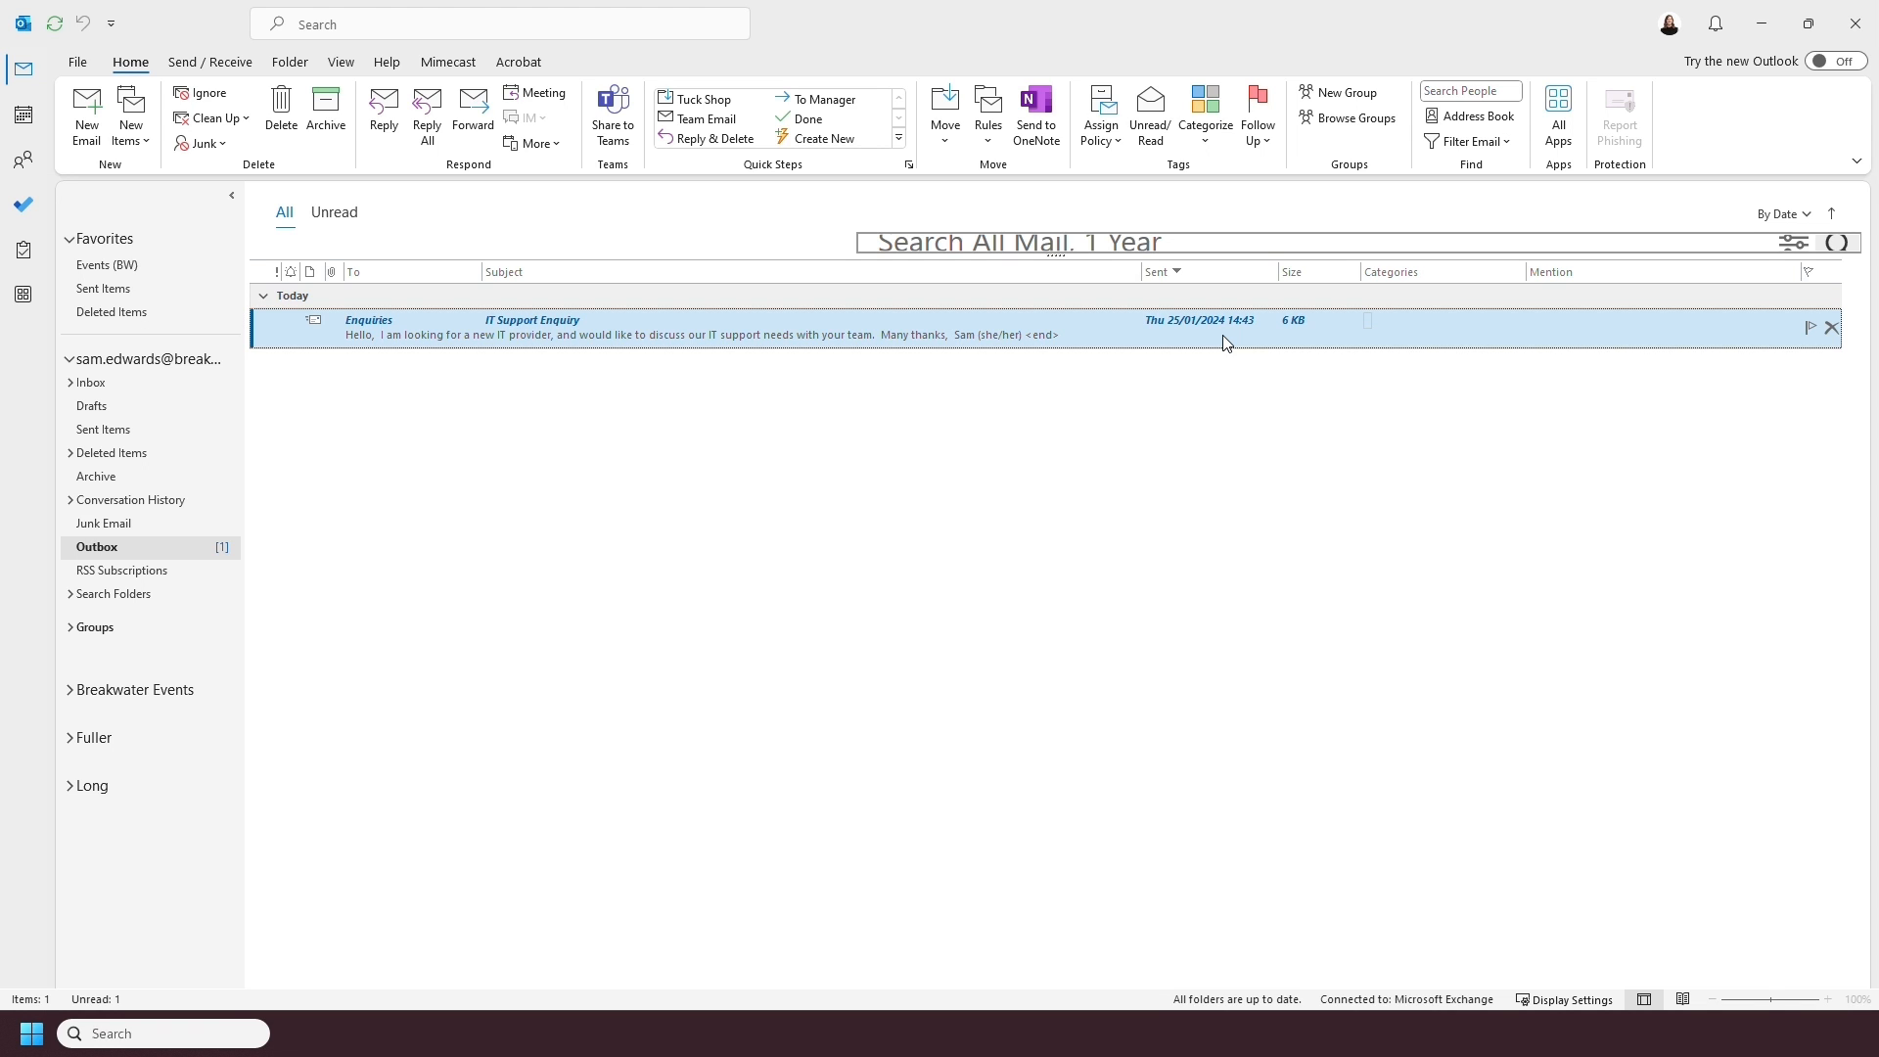
{"action": "left_click", "coordinate": [1837, 61]}
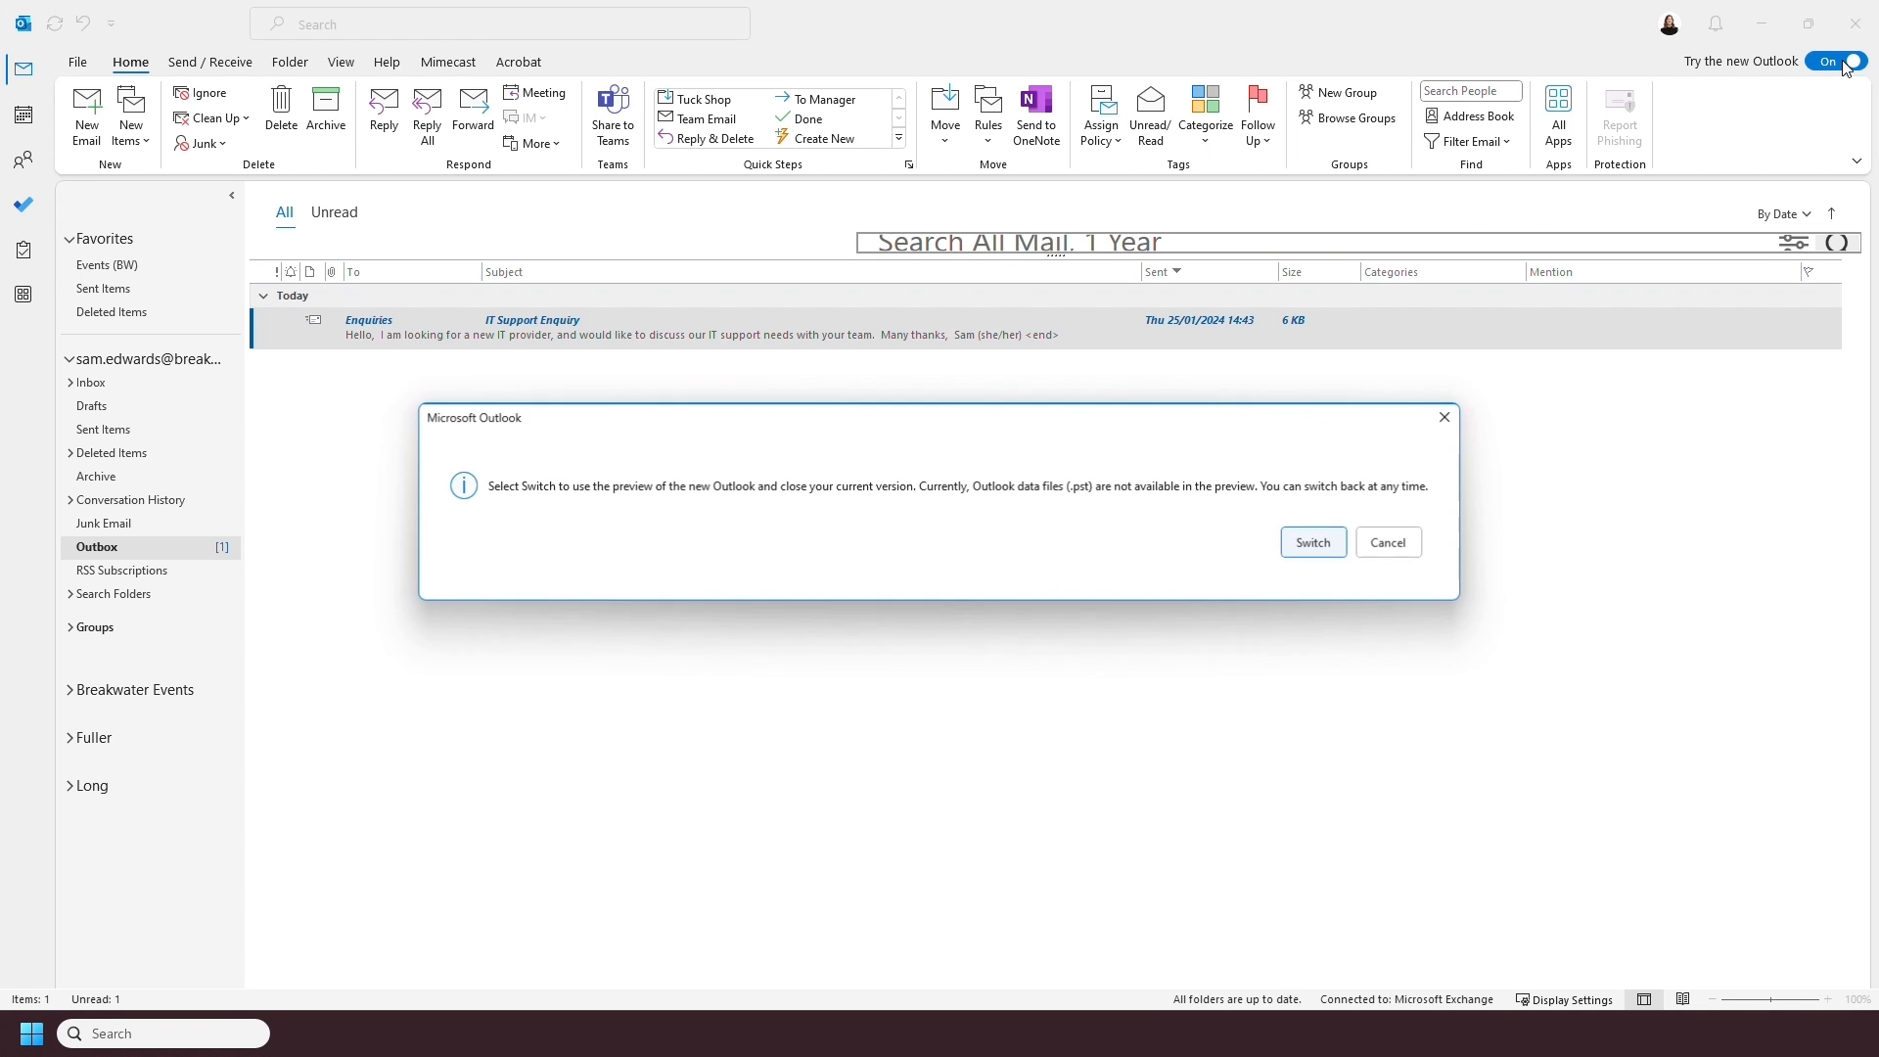
{"action": "left_click", "coordinate": [1312, 542]}
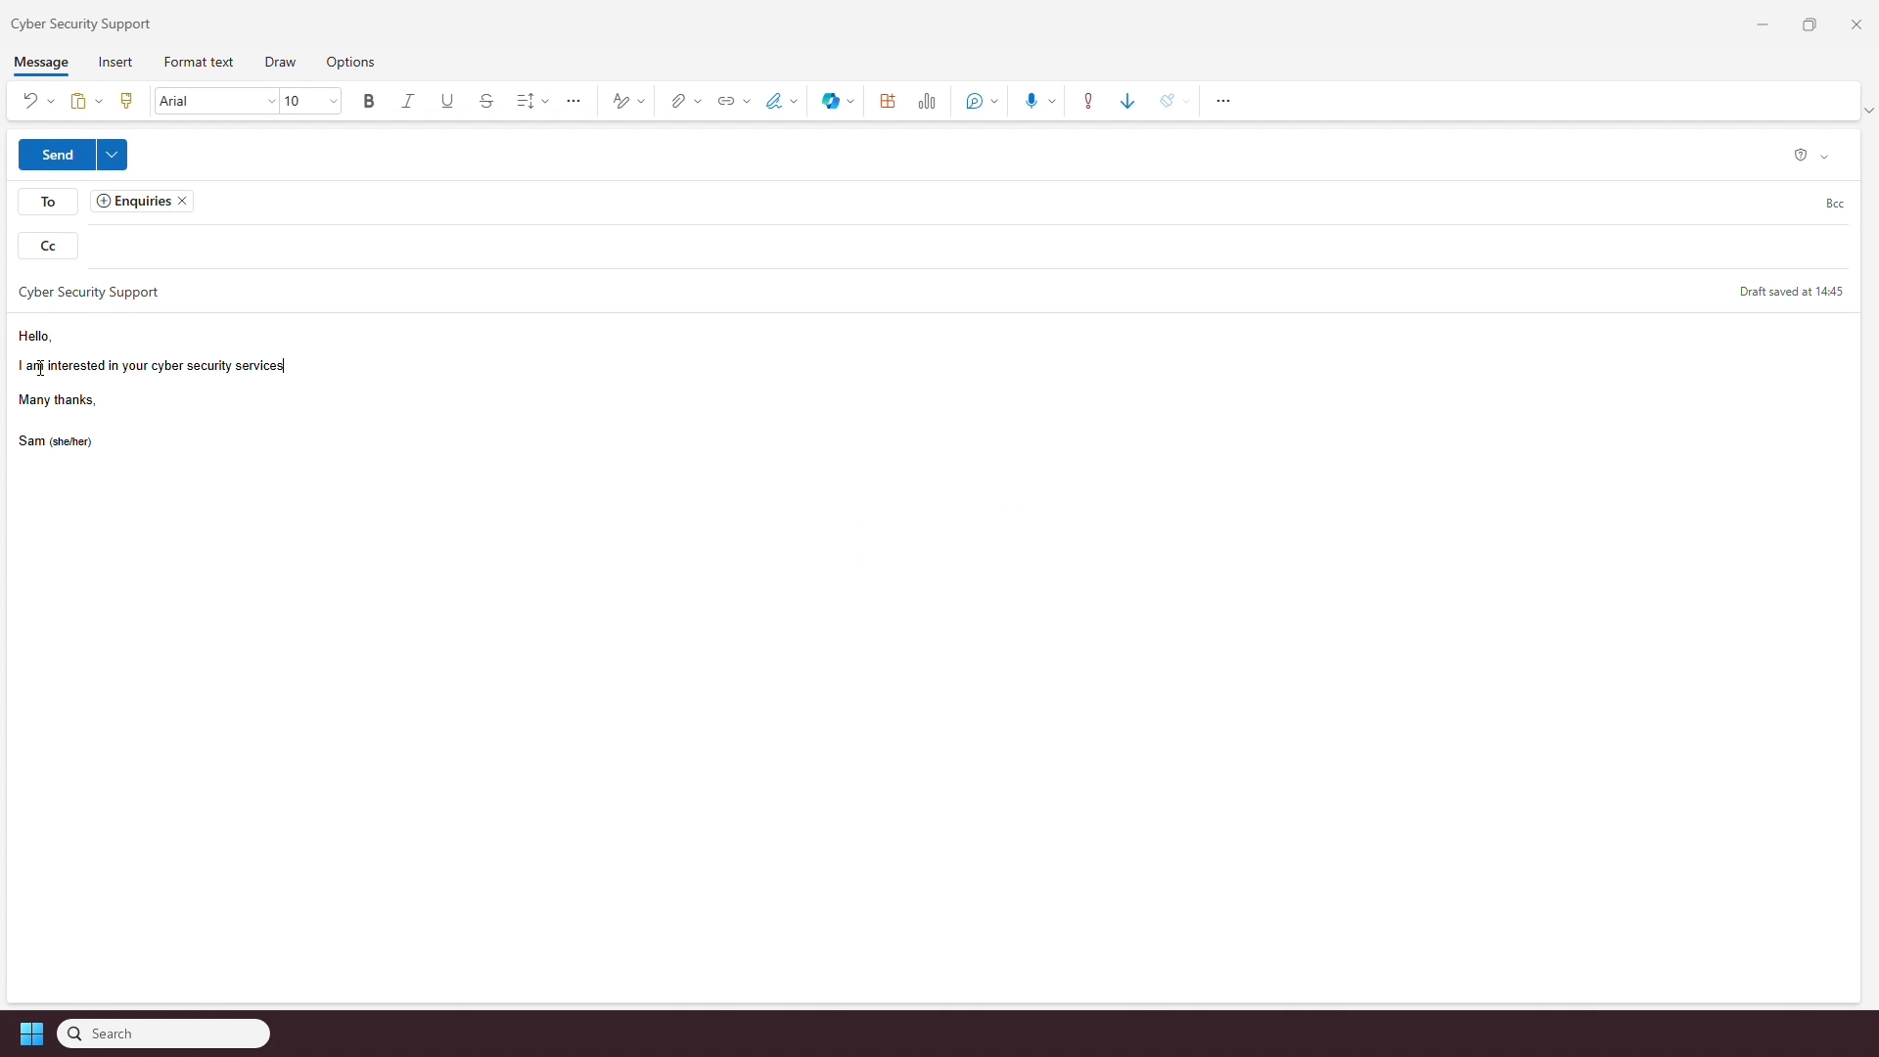
Append '. Please could we arrange a call to discuss this further?' to the Cyber Security Support body.
{"action": "type", "text": ". Please could"}
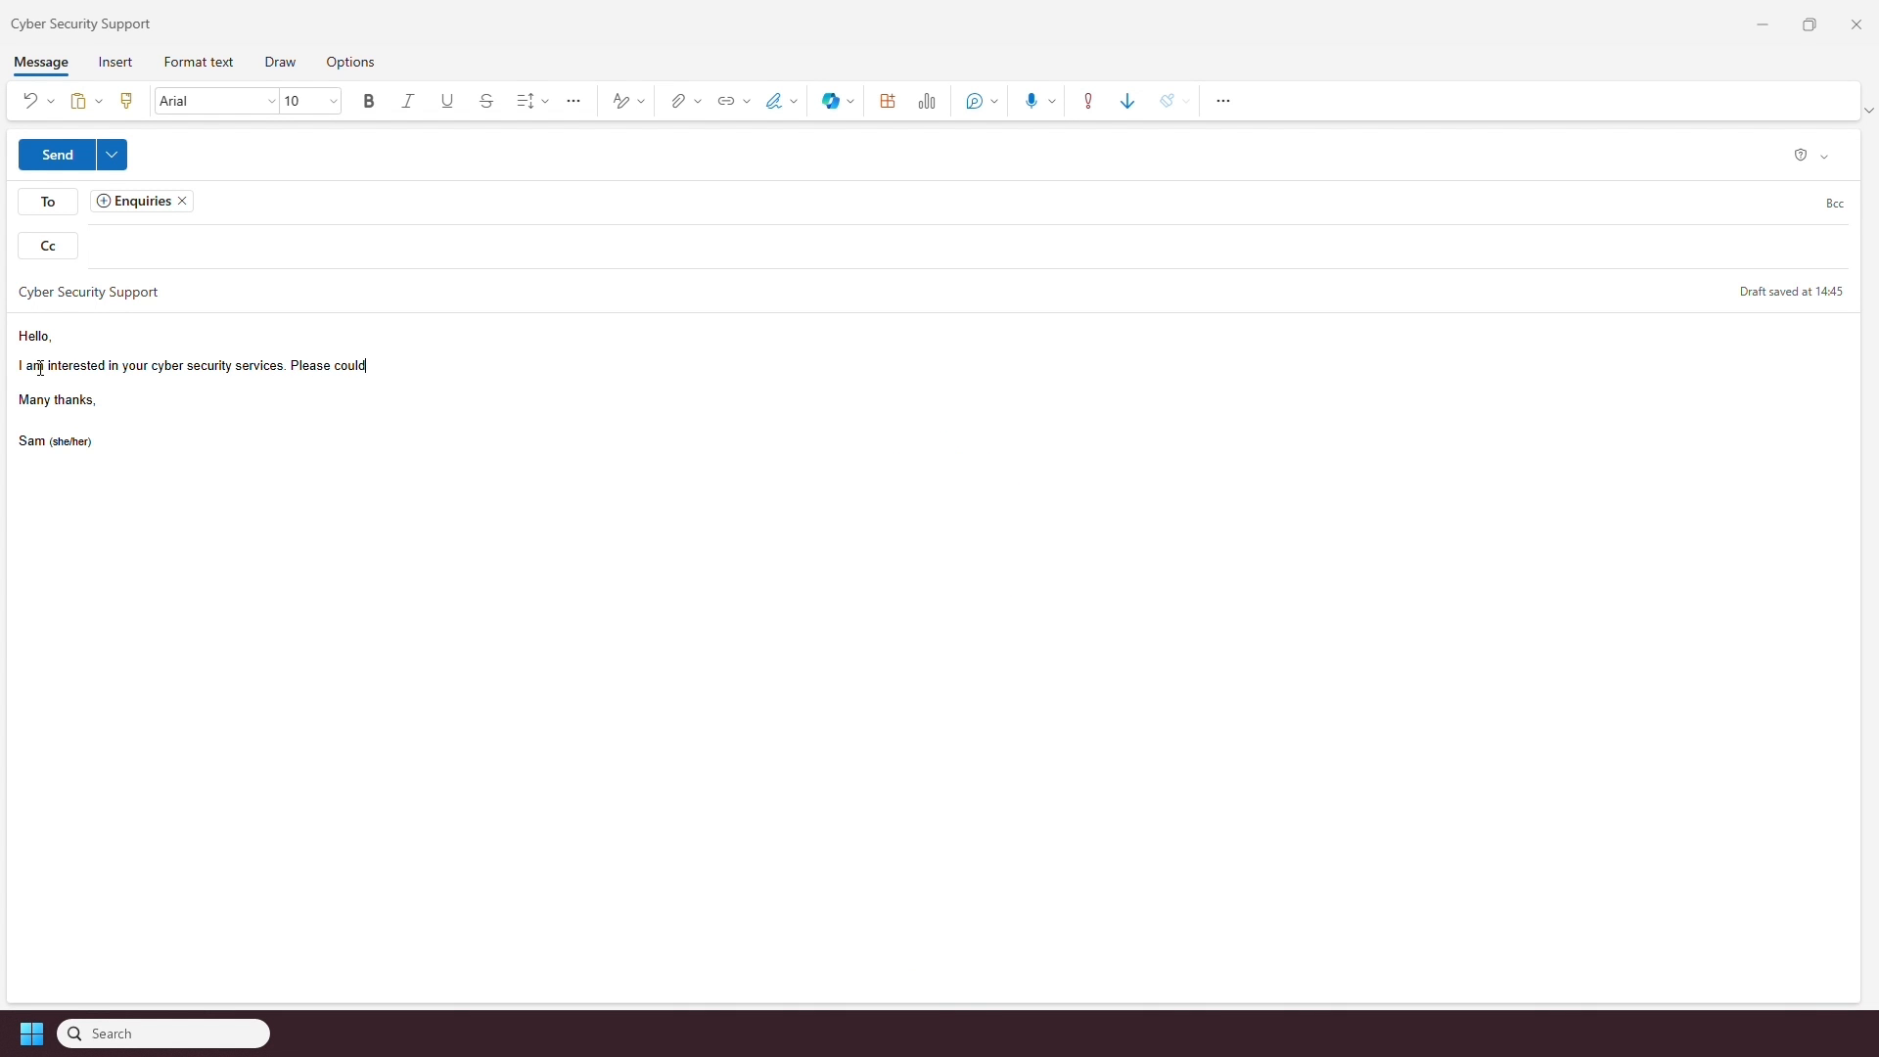
{"action": "type", "text": "we arrange a"}
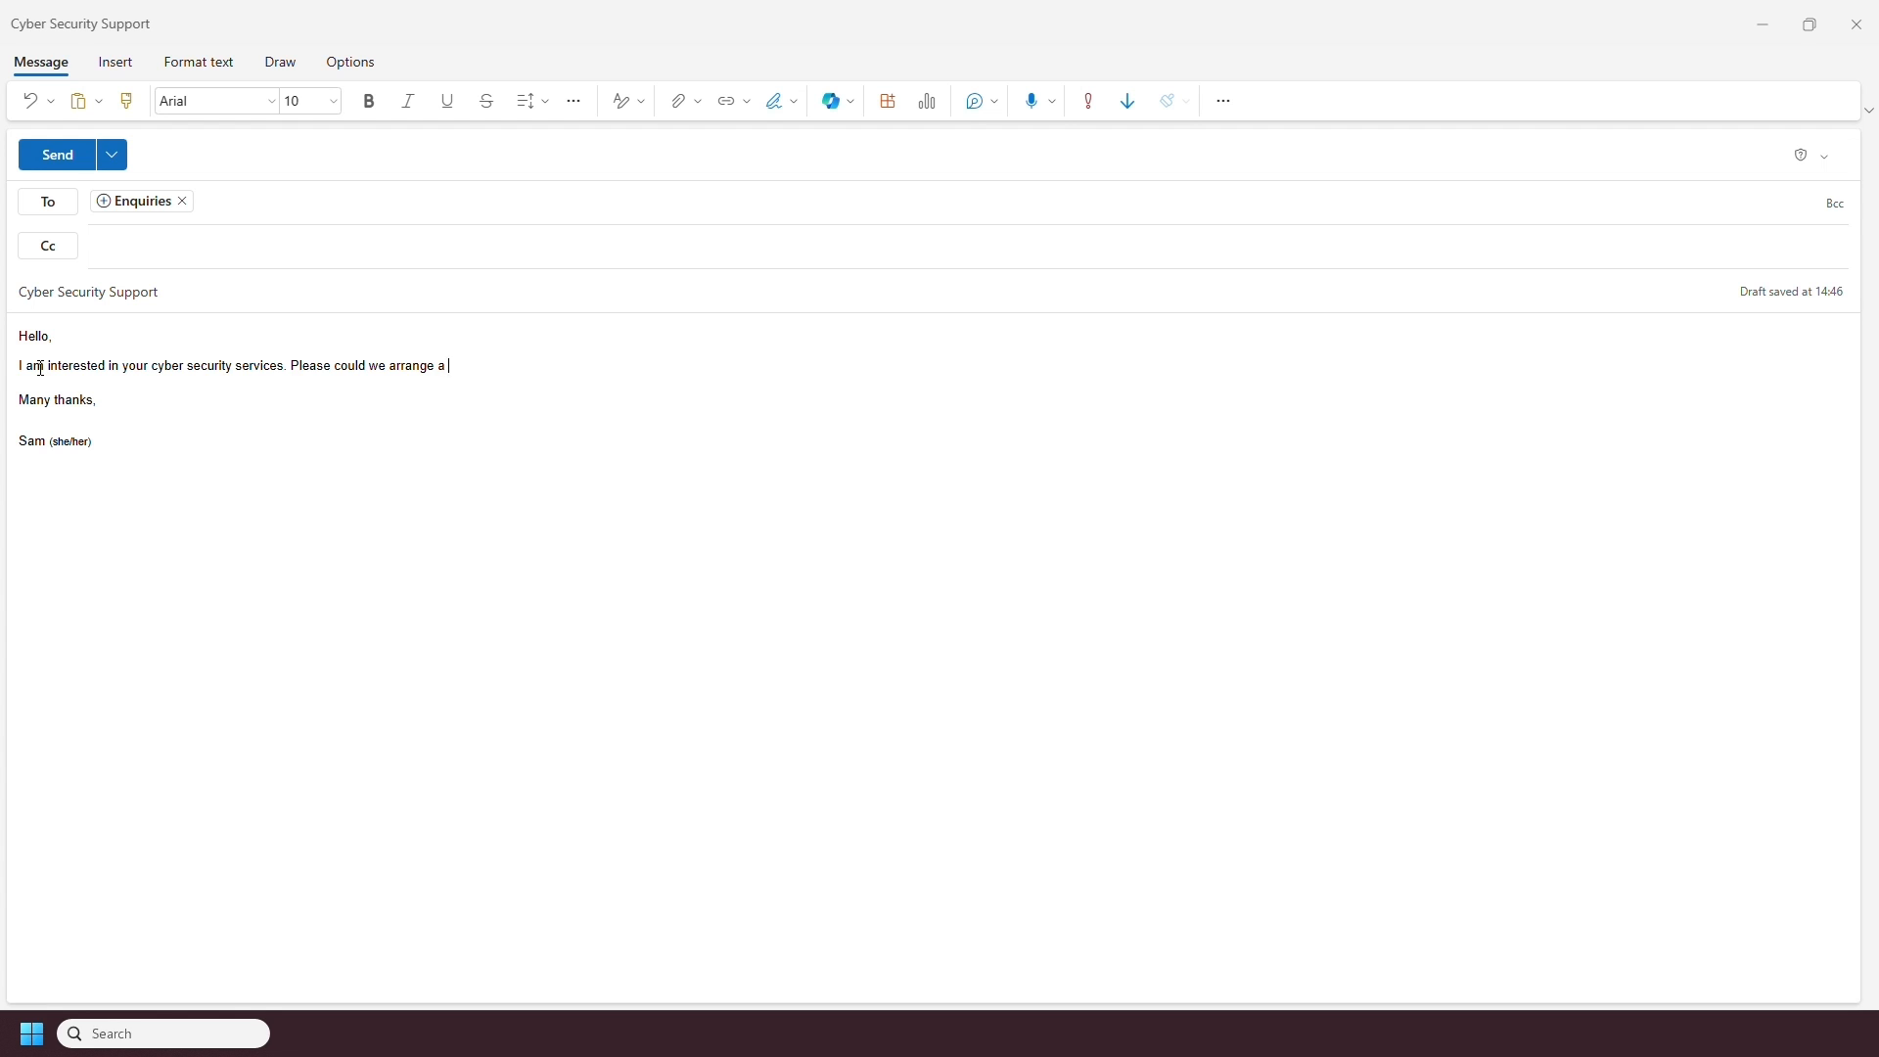
{"action": "type", "text": "call to discuss this further?"}
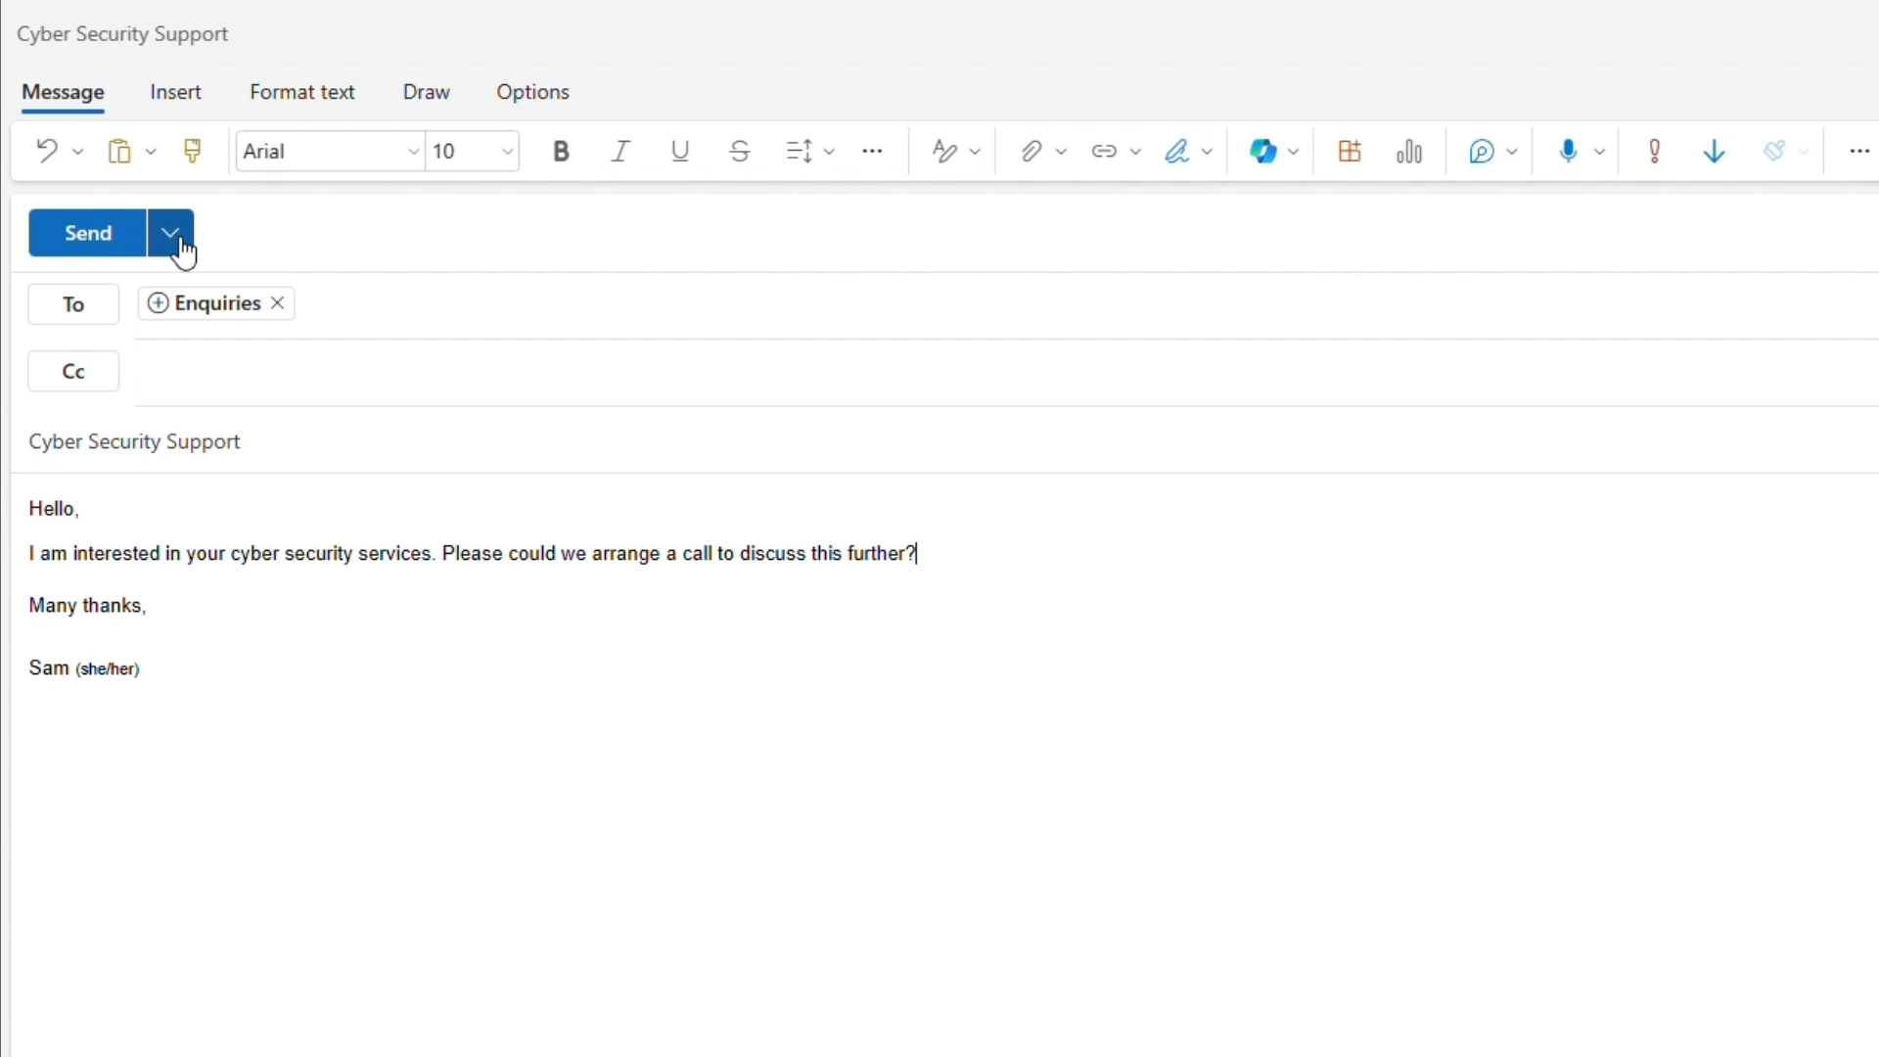
Schedule send at a custom time of 27 January 2024, 08:00, for the Cyber Security Support email.
{"action": "left_click", "coordinate": [168, 233]}
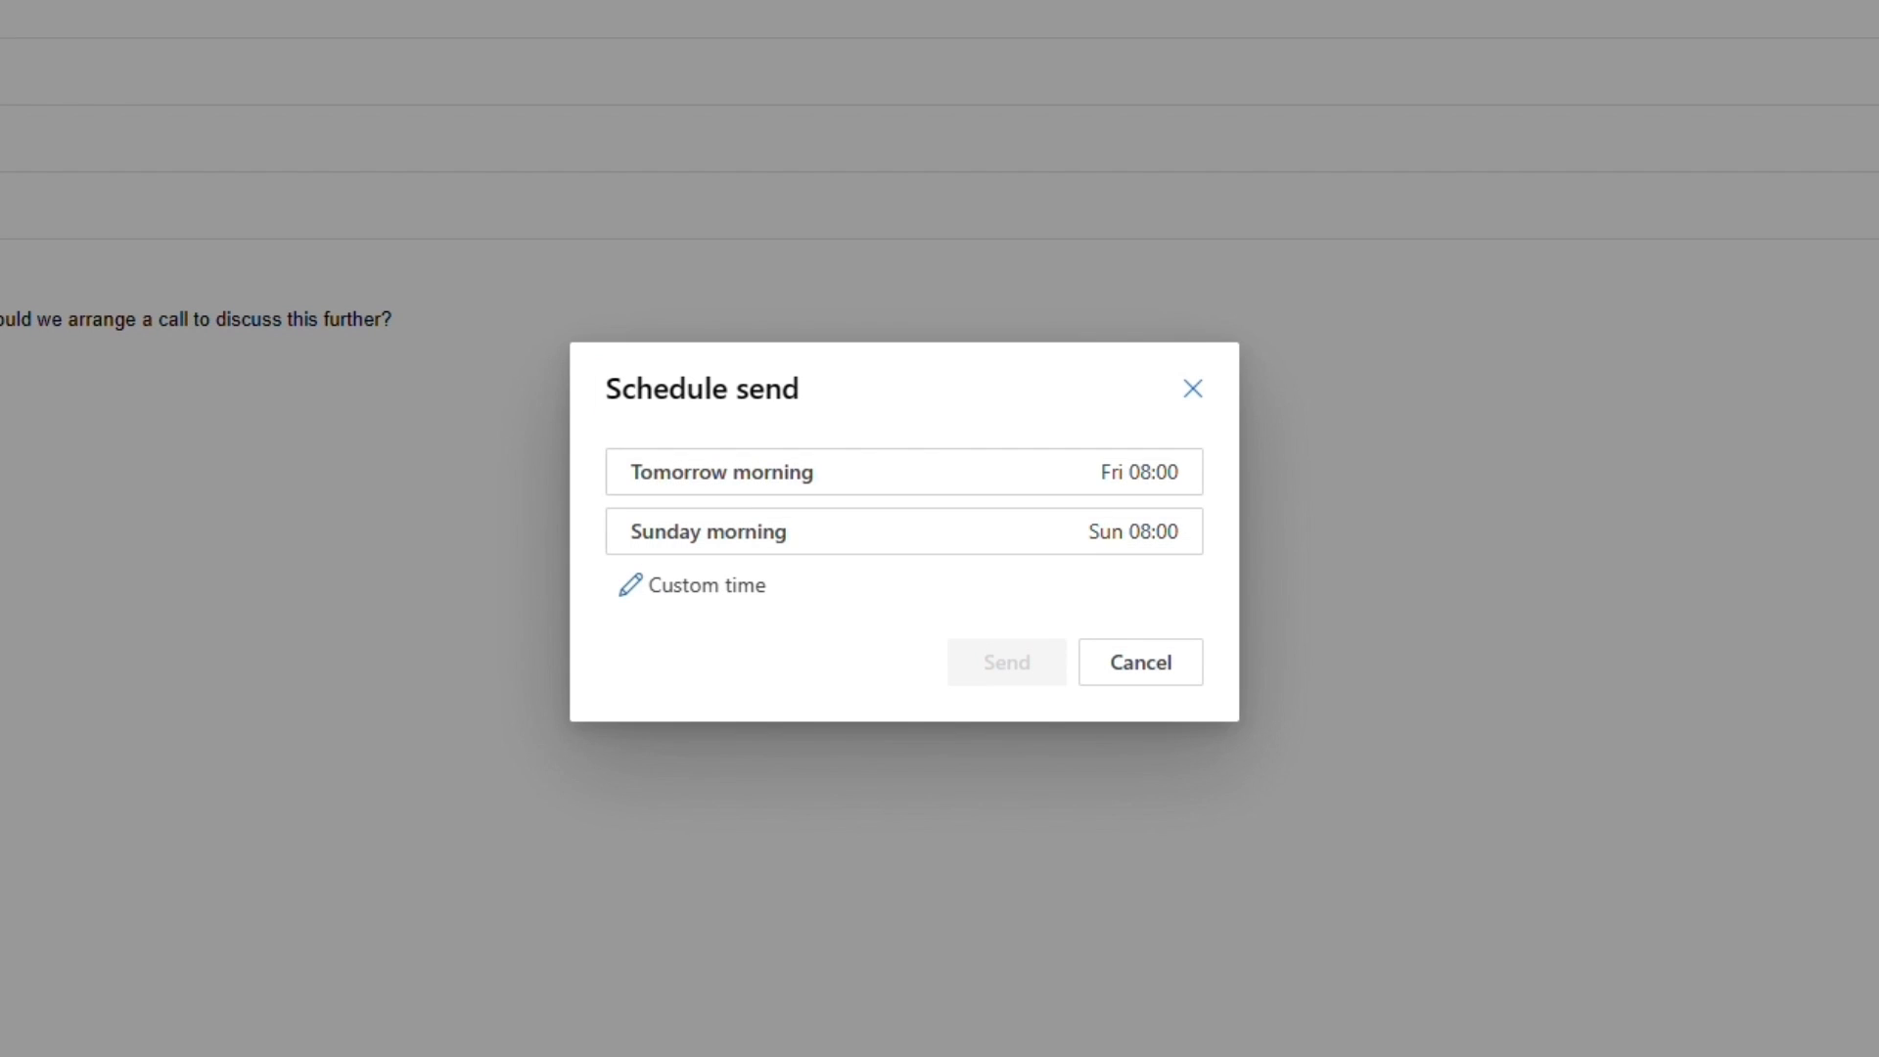
{"action": "mouse_move", "coordinate": [861, 569]}
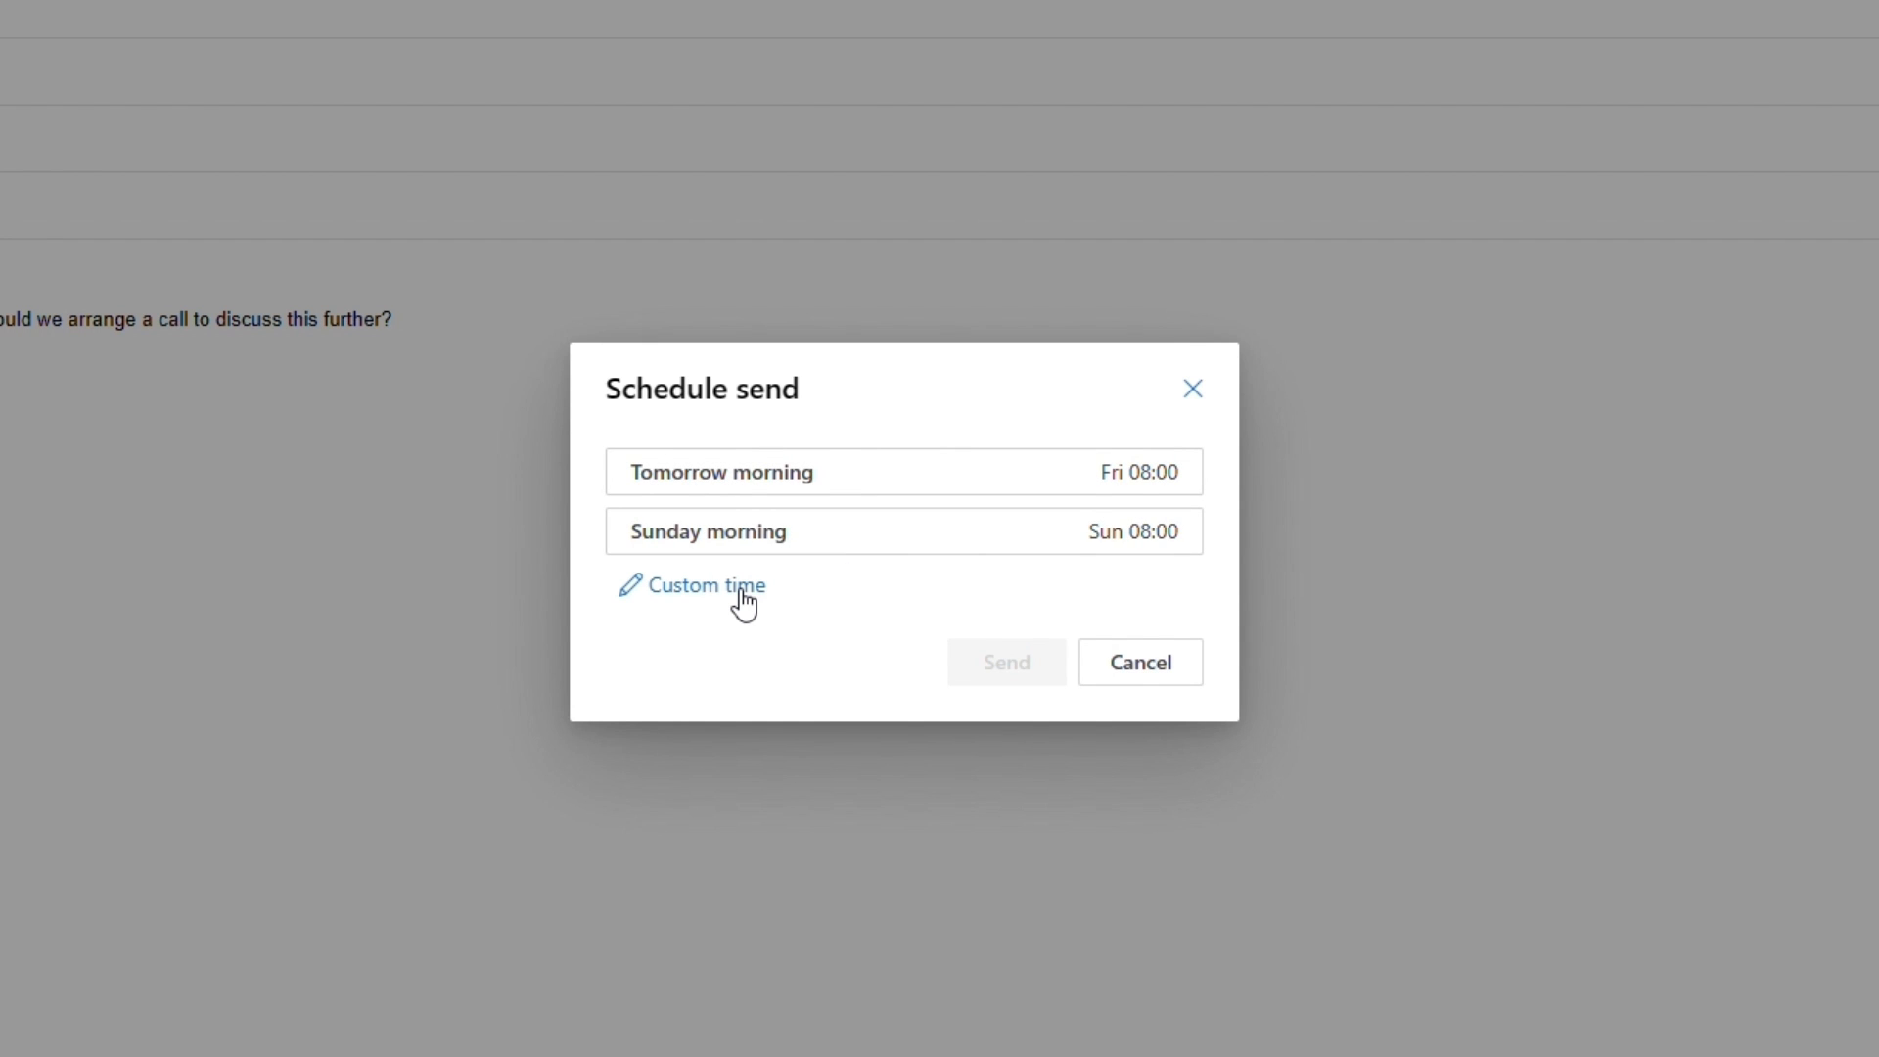
{"action": "left_click", "coordinate": [691, 585]}
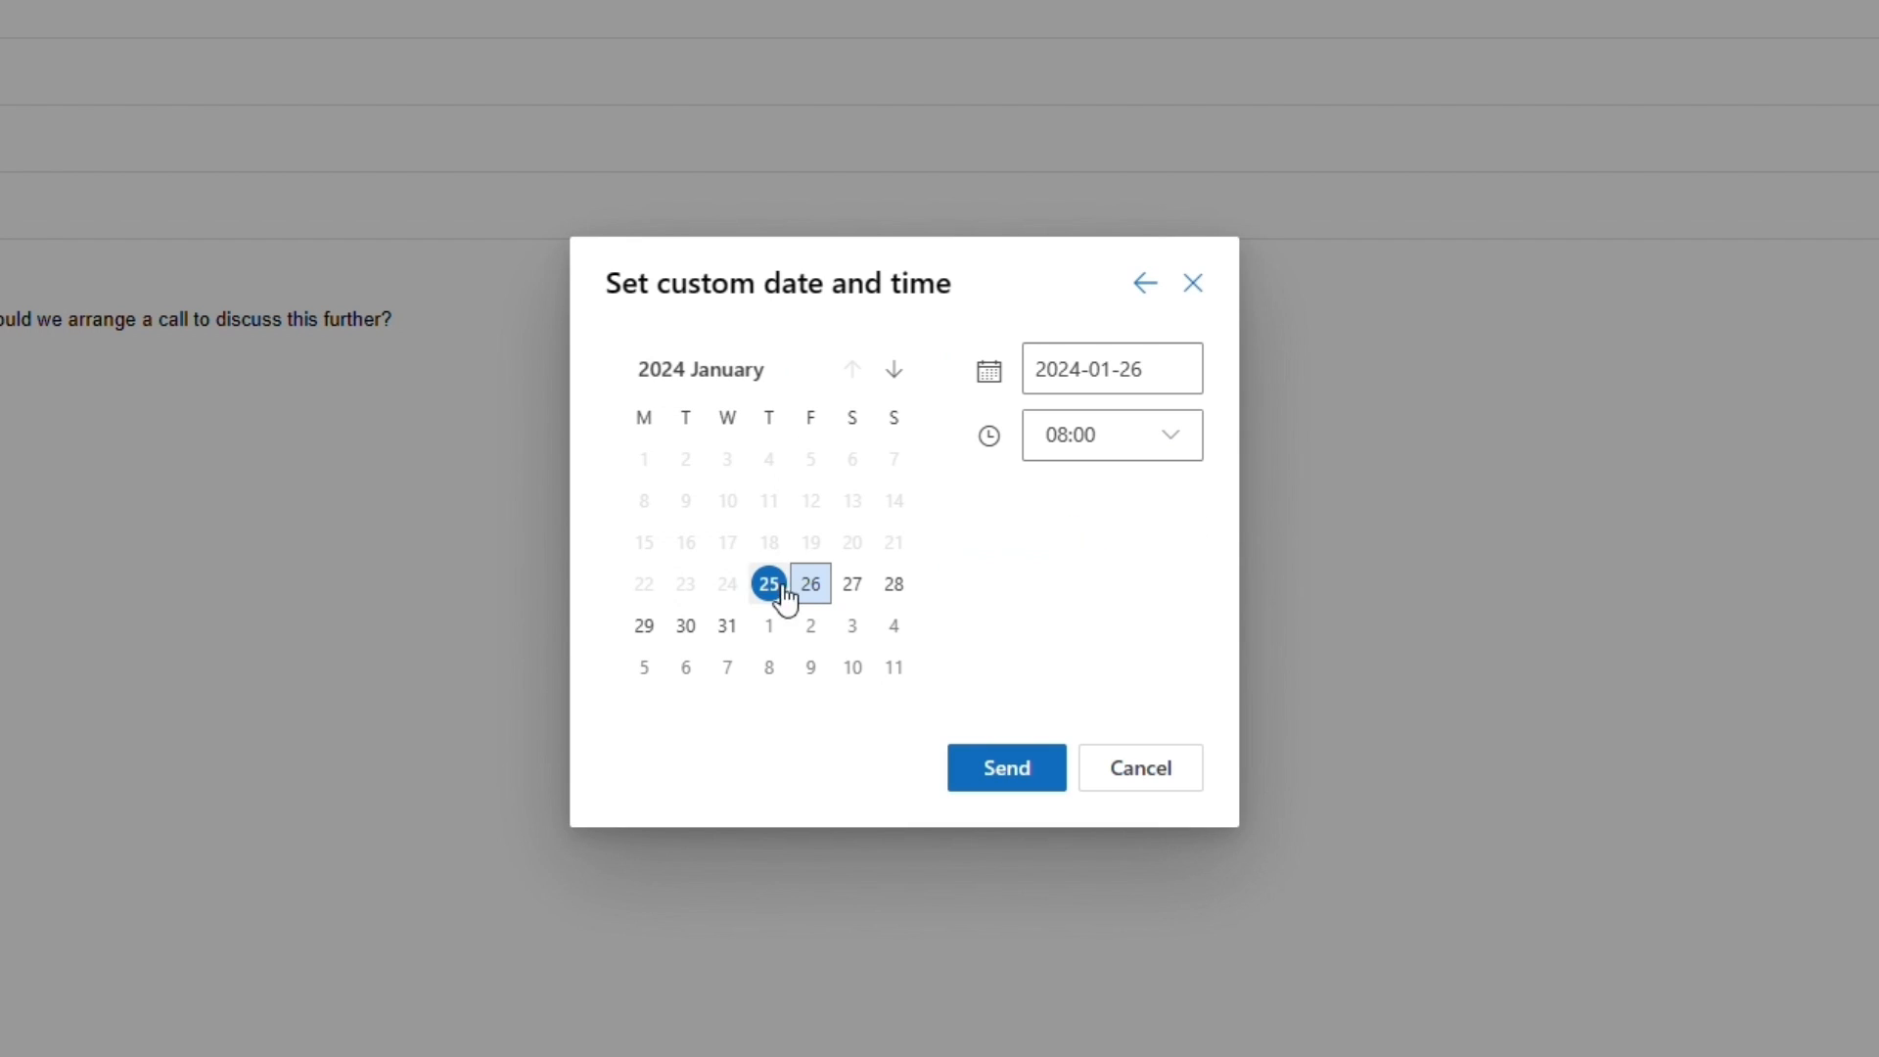
{"action": "left_click", "coordinate": [852, 583]}
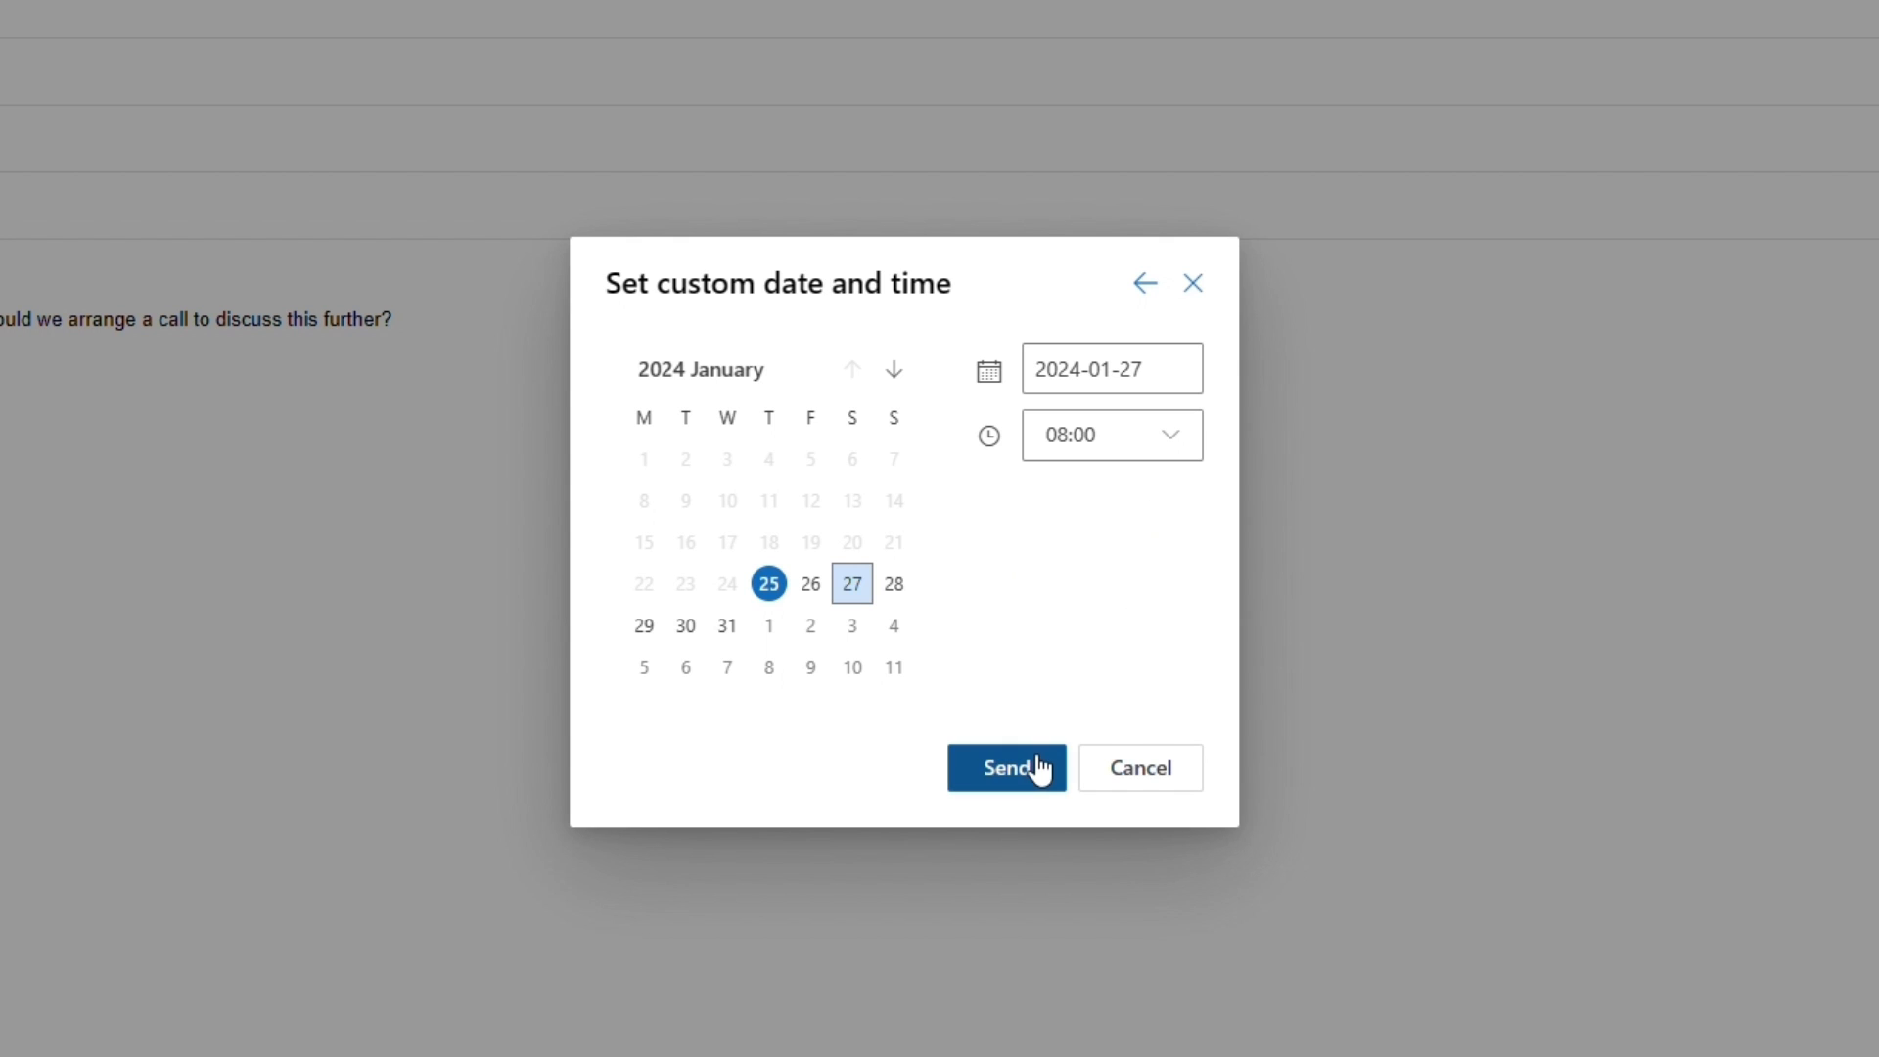
{"action": "left_click", "coordinate": [1006, 767]}
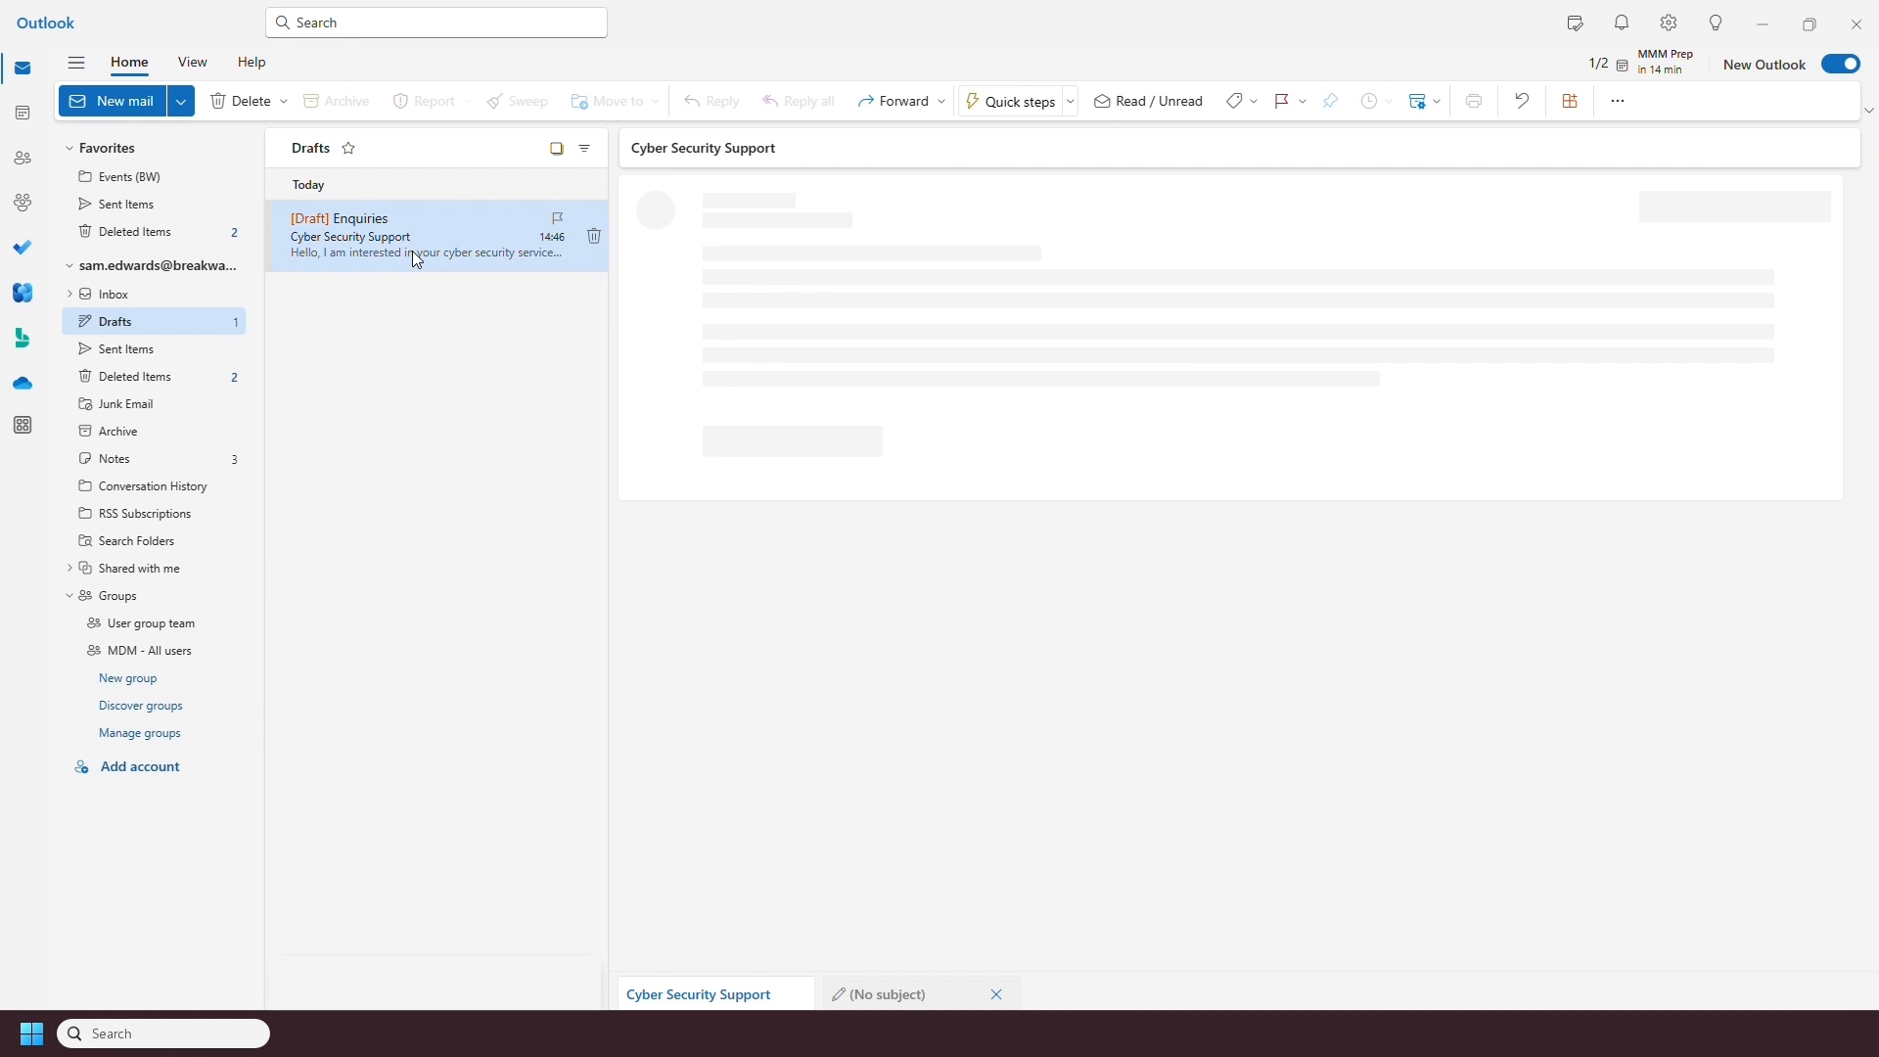
Reopen the scheduled Cyber Security Support draft from the Drafts folder.
{"action": "left_click", "coordinate": [413, 237]}
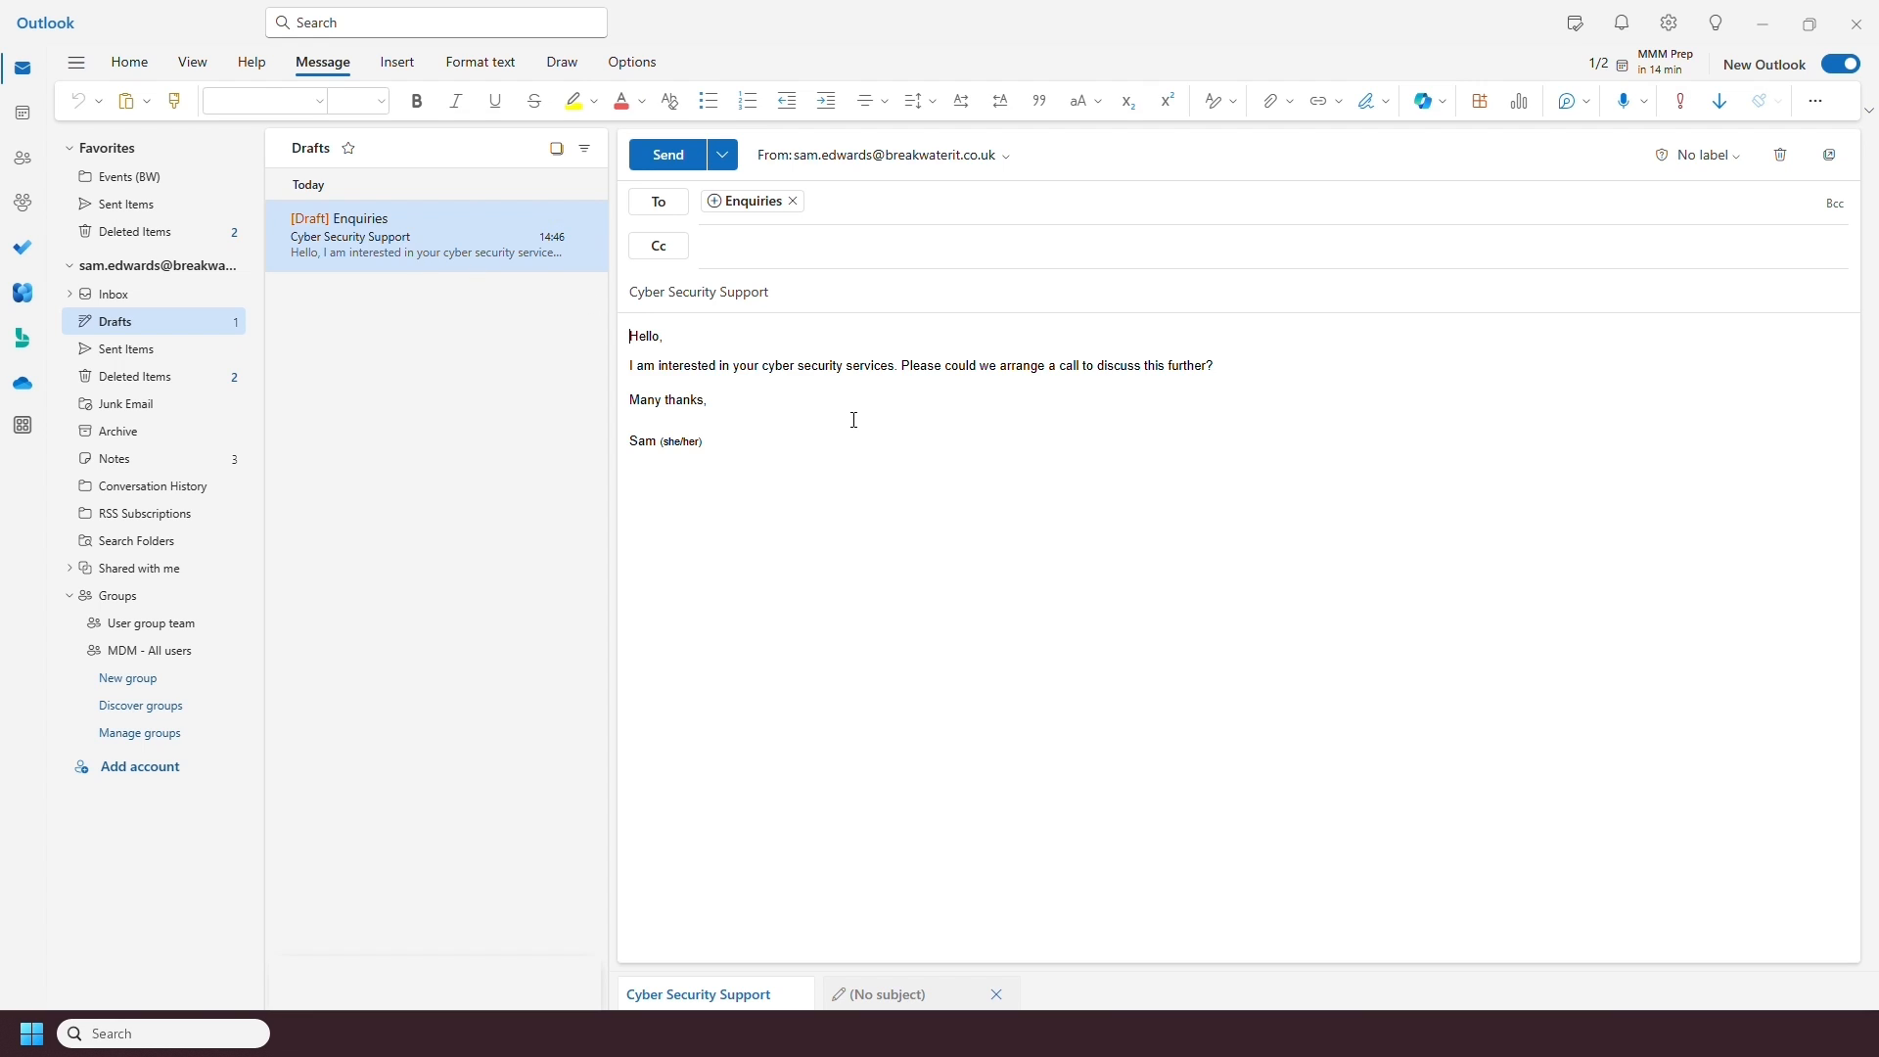
{"action": "mouse_move", "coordinate": [937, 413]}
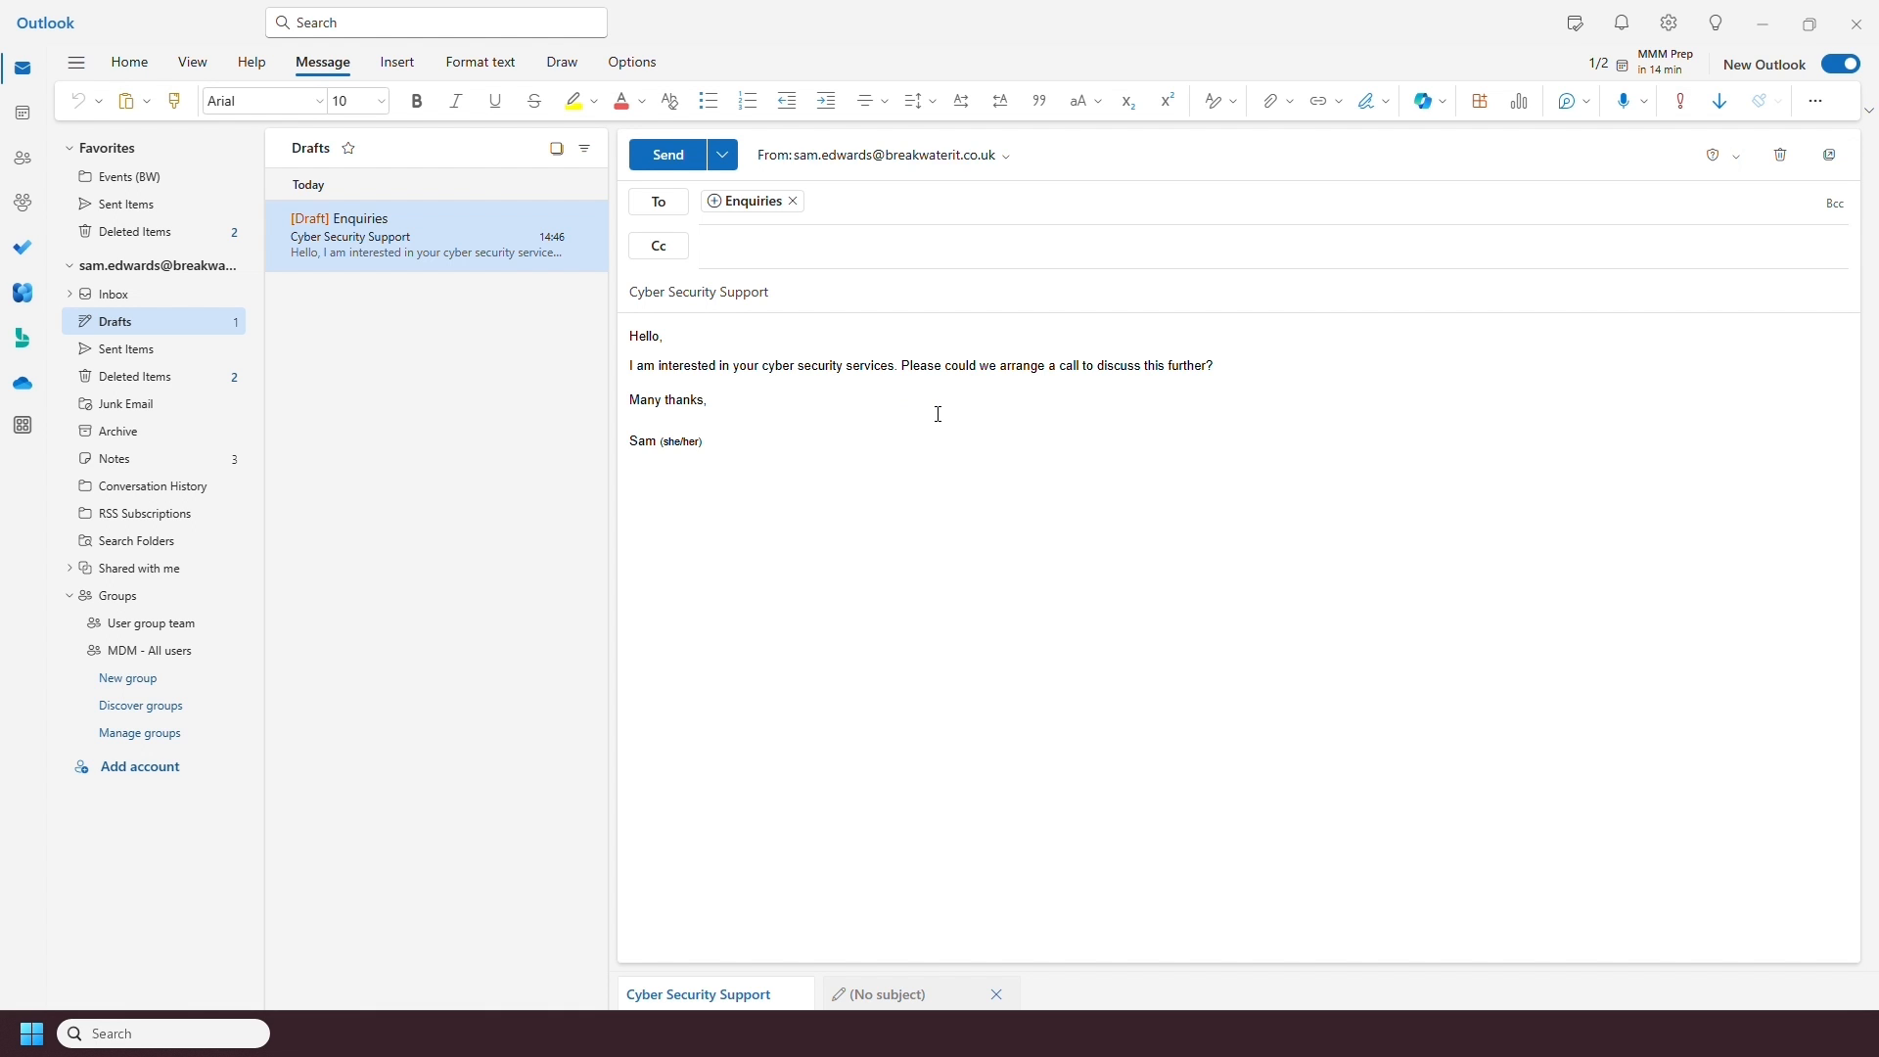
{"action": "mouse_move", "coordinate": [859, 57]}
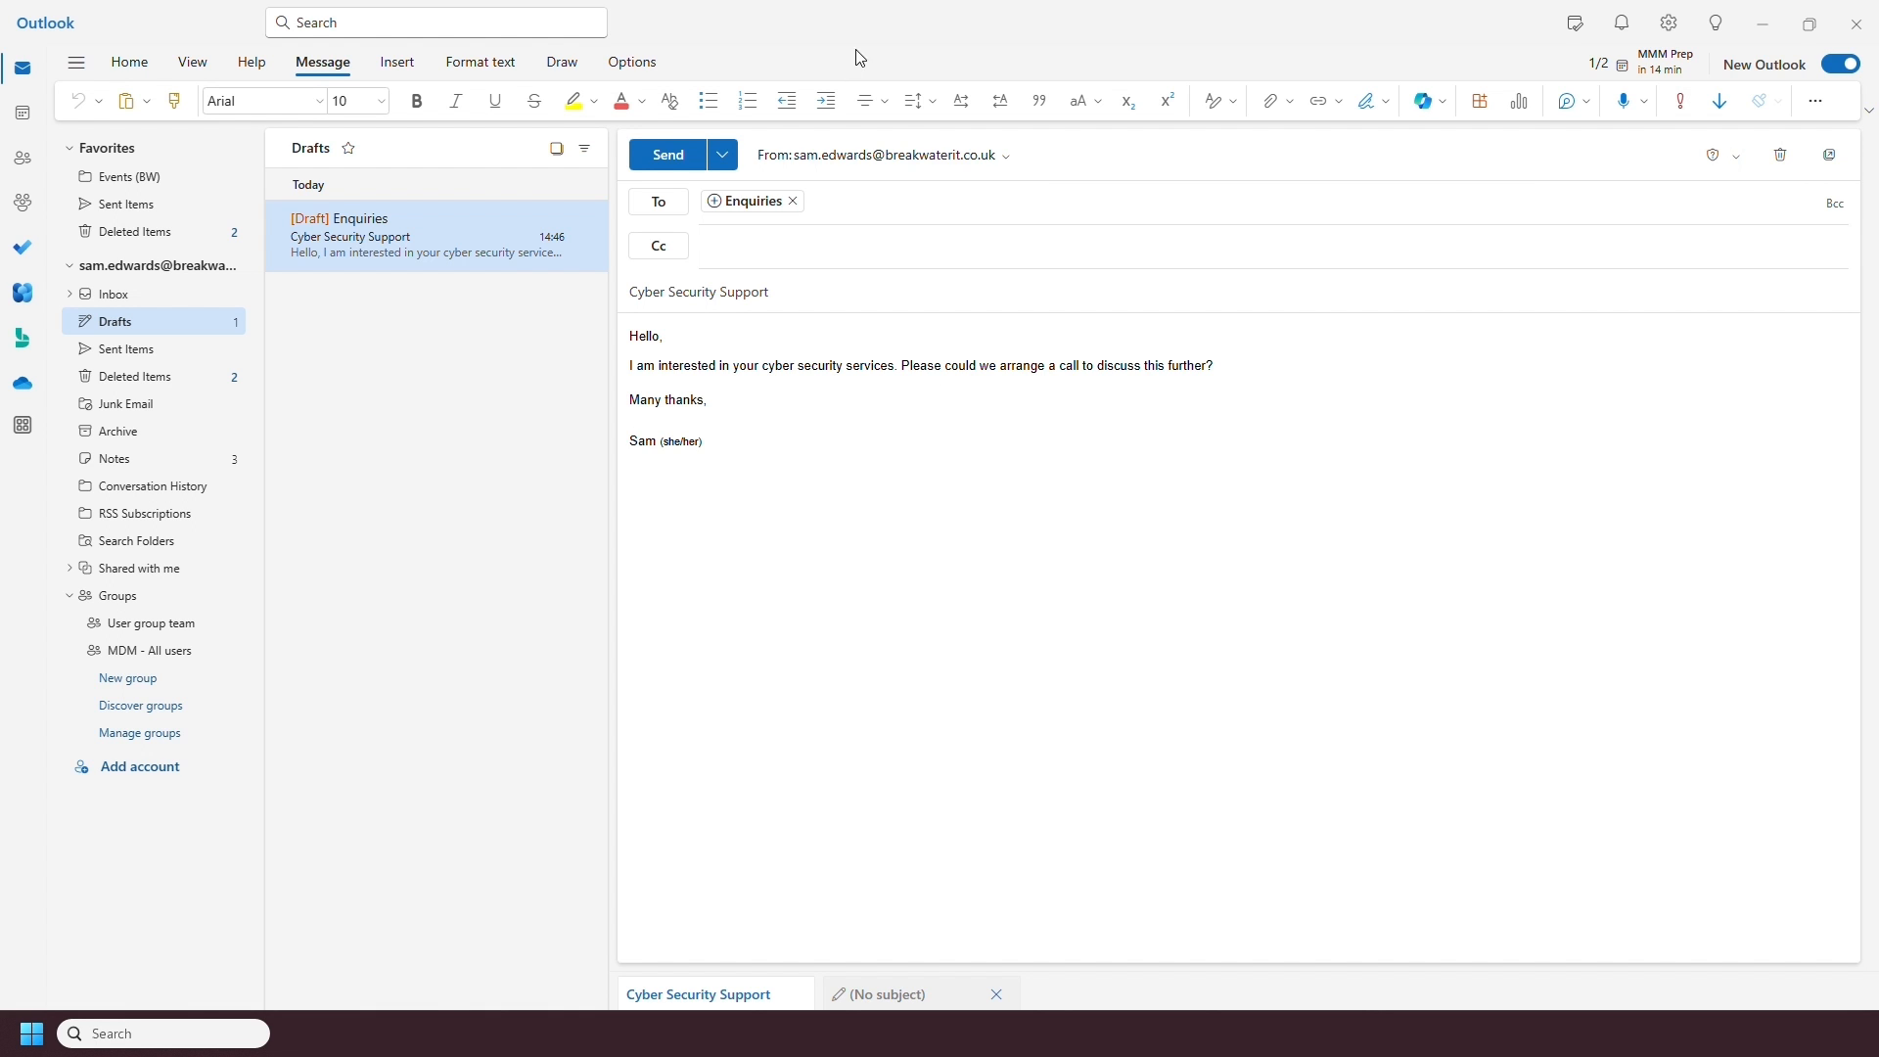